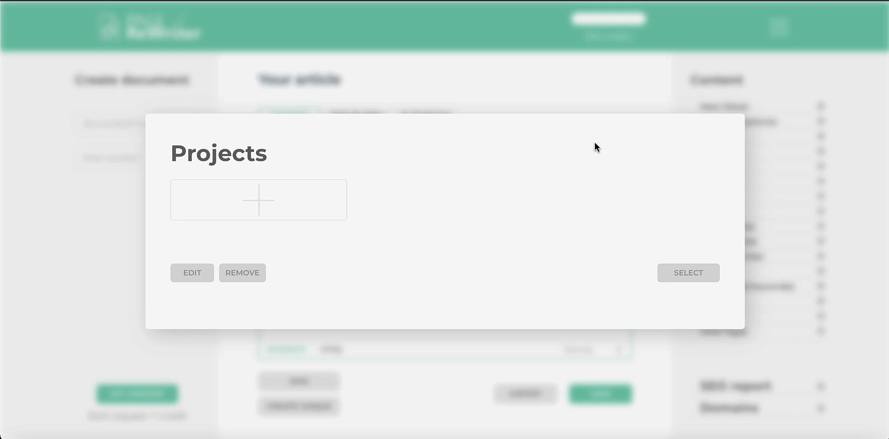
pyautogui.moveTo(306, 210)
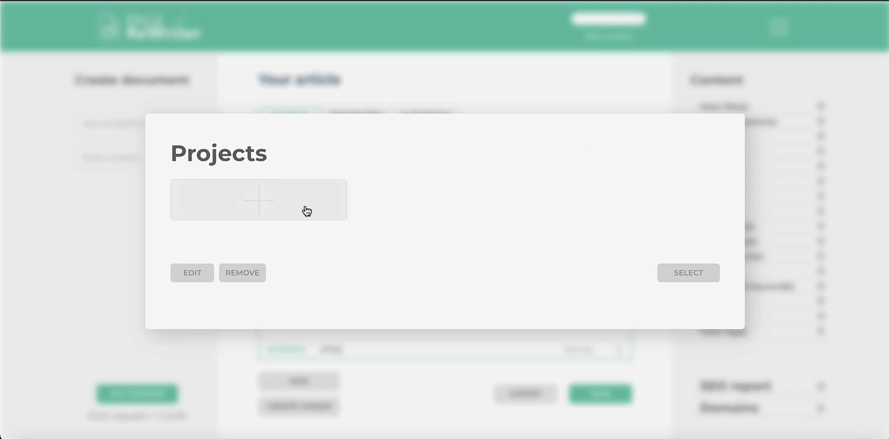
pyautogui.moveTo(300, 210)
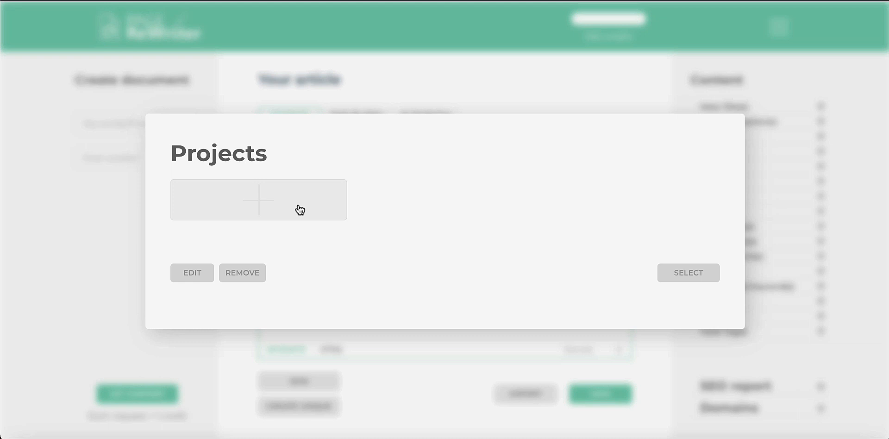
# Add a new project and enter the title 'Fencing Comapny Manchester'.
pyautogui.click(258, 200)
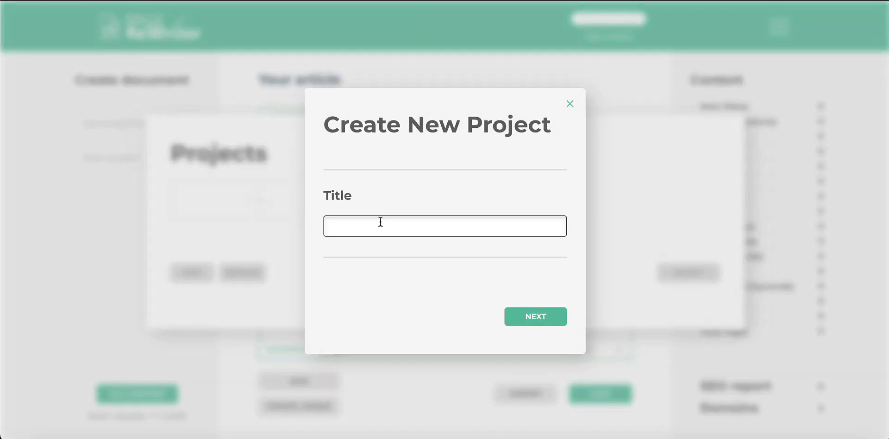
pyautogui.write('Fencing COmpany')
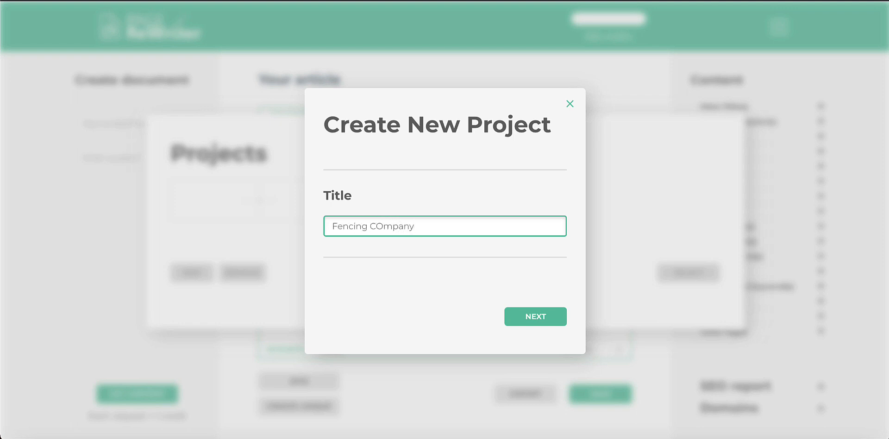
pyautogui.write('Fencing Comap')
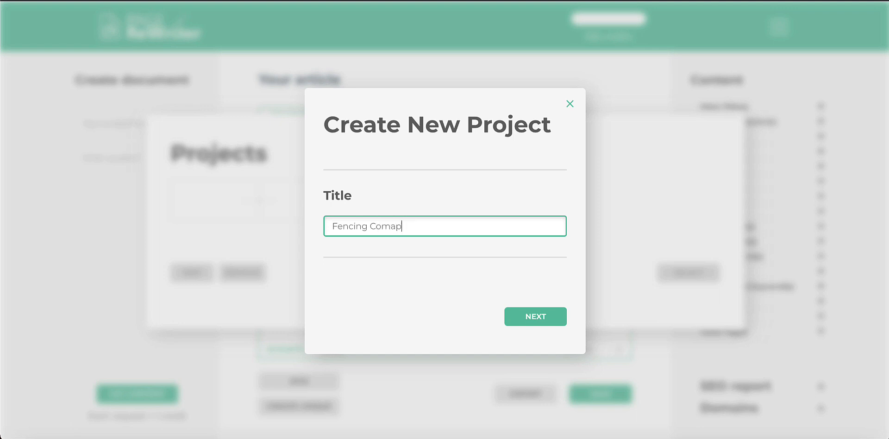
pyautogui.write('t Manche')
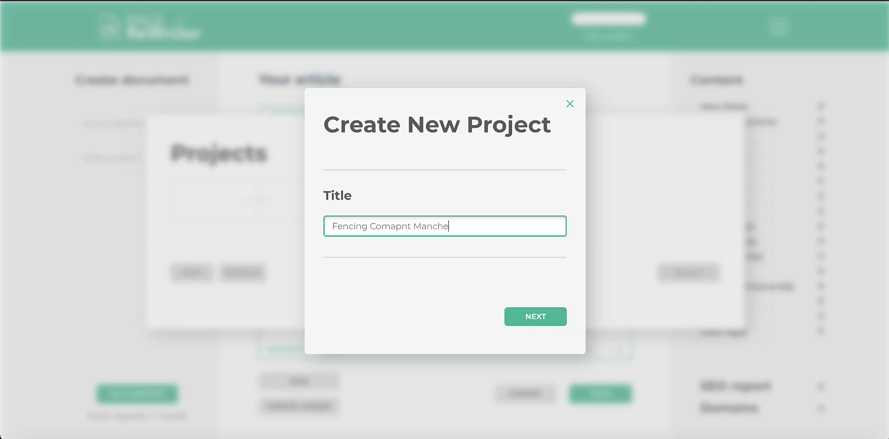
pyautogui.write('ster')
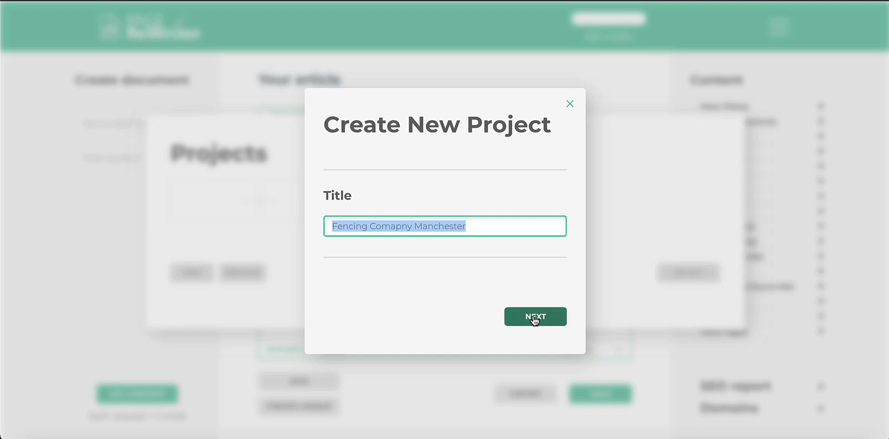
# Confirm the title, set location to Manchester, England, United Kingdom, and fetch content.
pyautogui.click(534, 316)
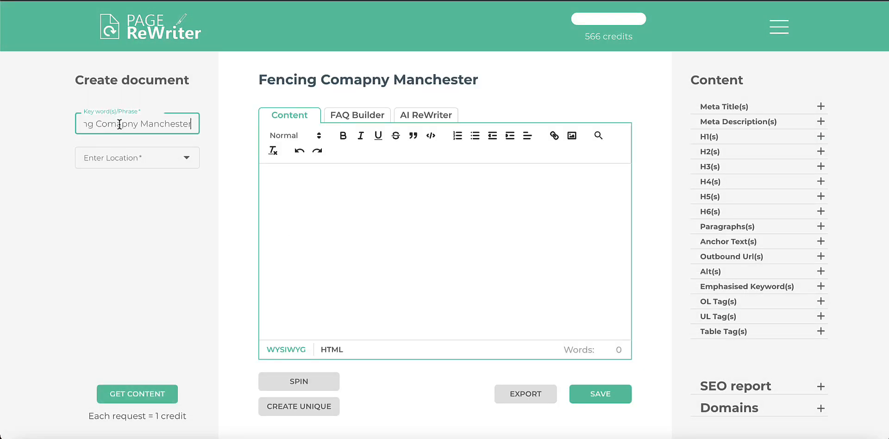
pyautogui.write('Manchester')
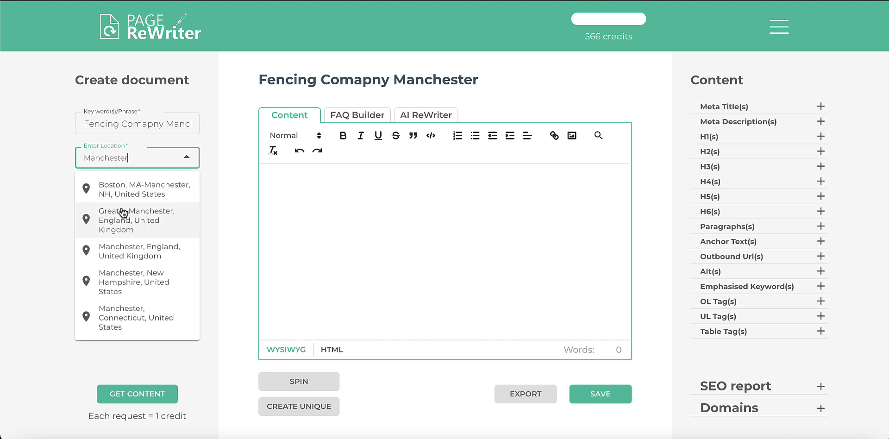
pyautogui.click(138, 252)
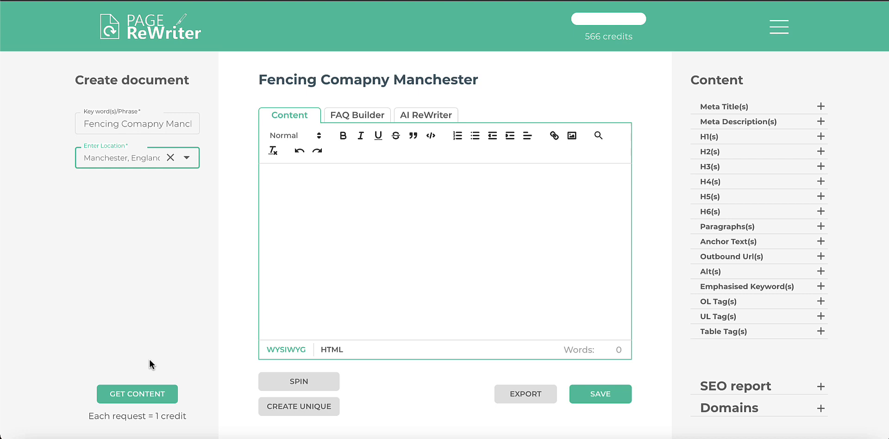
pyautogui.click(136, 394)
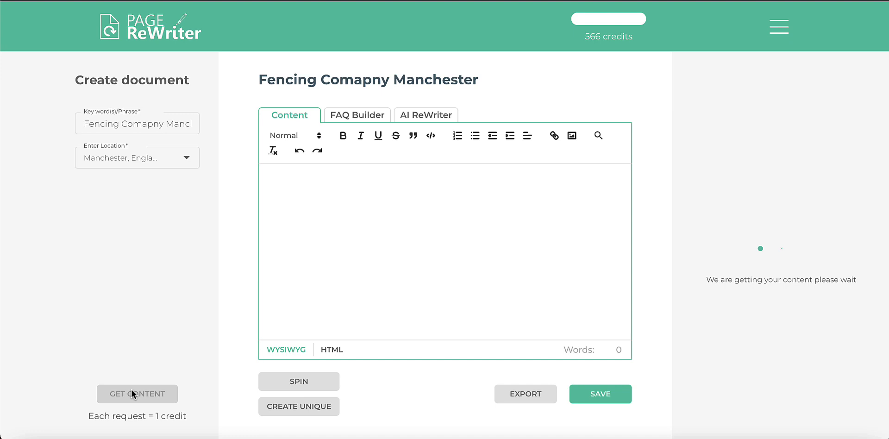
# Show the competitor domains and hide threebestrated.co.uk and cocklestorm.com.
pyautogui.click(136, 394)
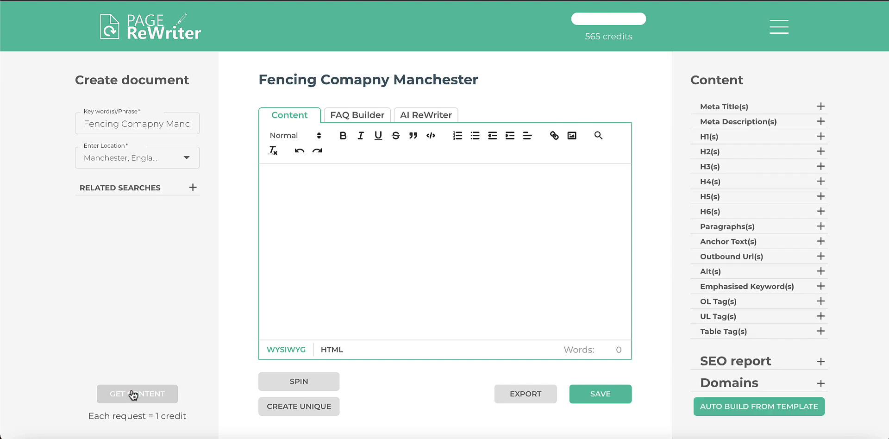
pyautogui.click(137, 394)
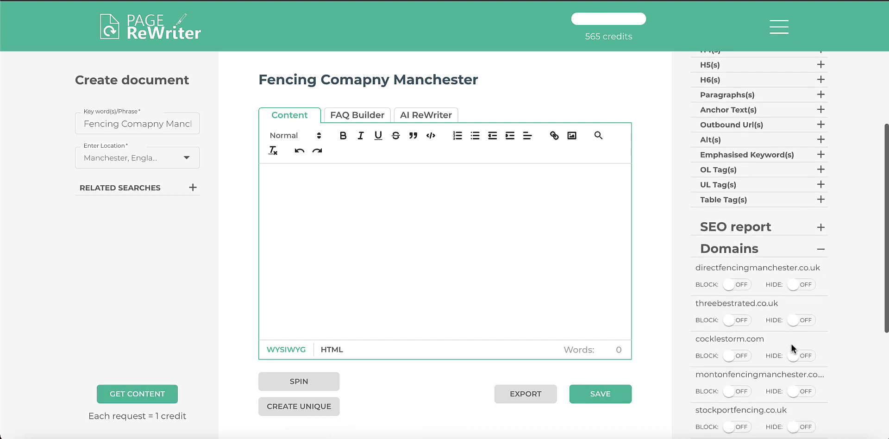
pyautogui.scroll(-3)
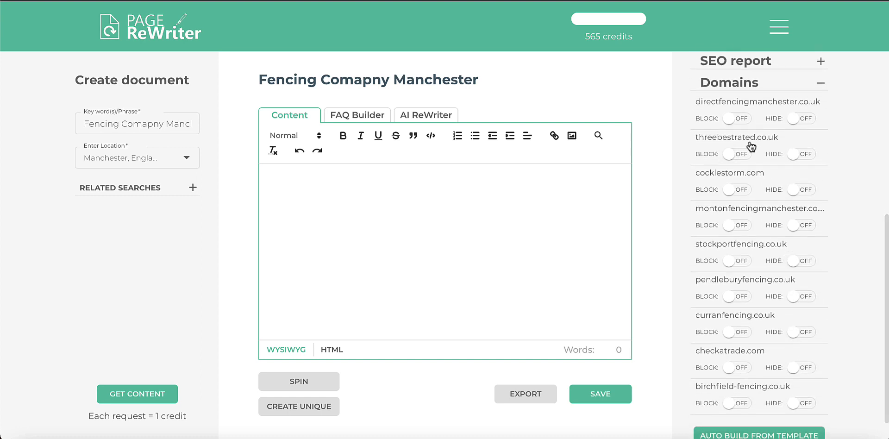
pyautogui.moveTo(776, 136)
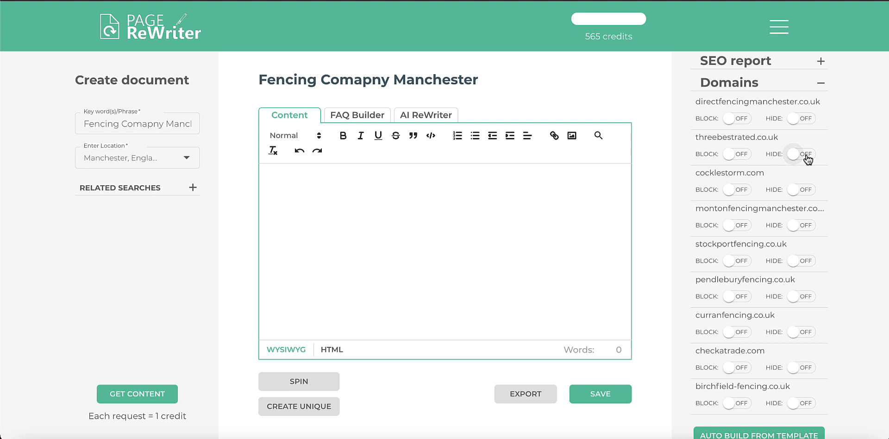
pyautogui.click(801, 153)
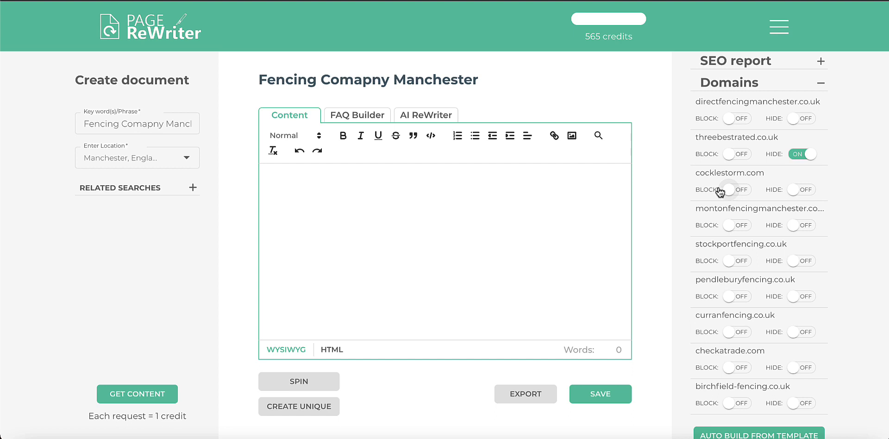
pyautogui.click(802, 189)
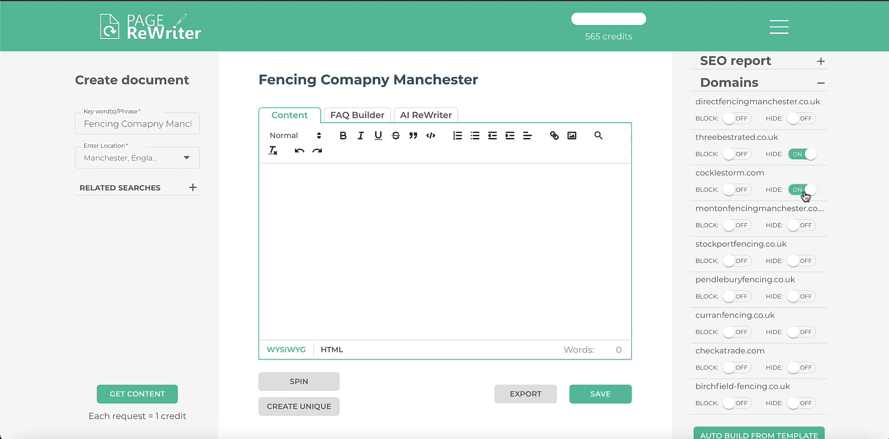
pyautogui.click(801, 190)
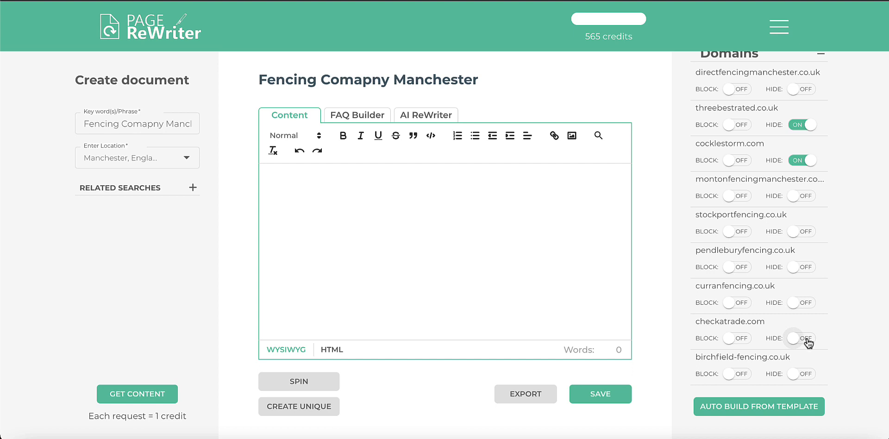
pyautogui.click(801, 337)
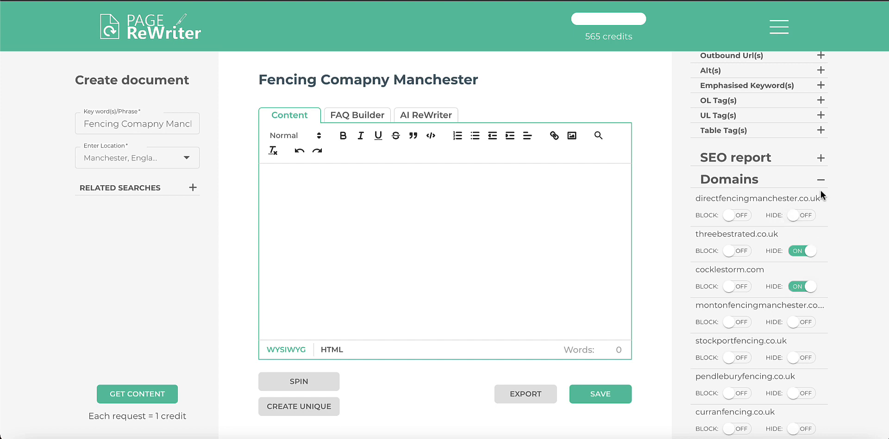
# Set report keyword 'Fencing Comapny Manchester' and location Manchester, England, then generate the report.
pyautogui.click(820, 157)
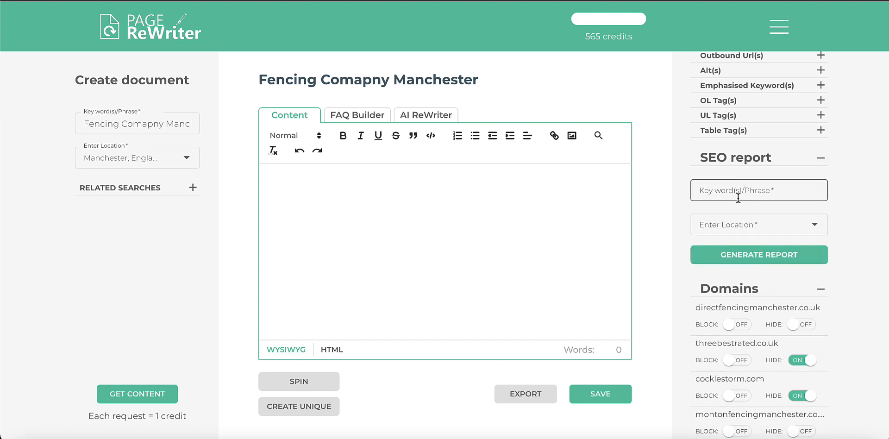
pyautogui.click(758, 190)
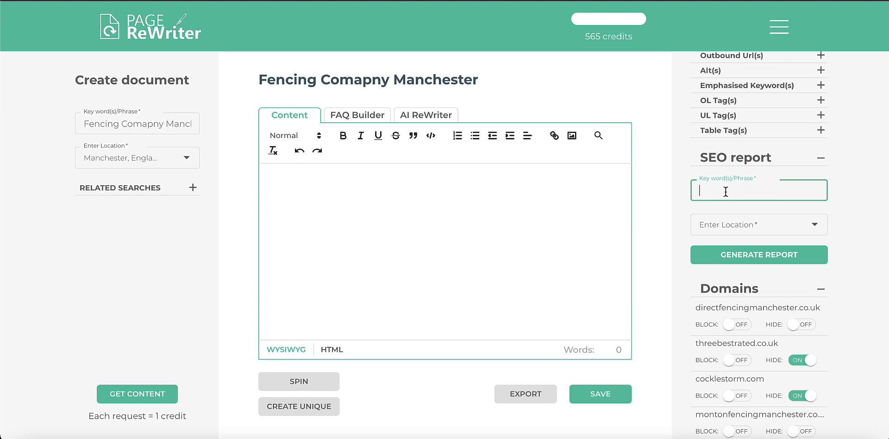
pyautogui.write('Fencing Comapny Manchester')
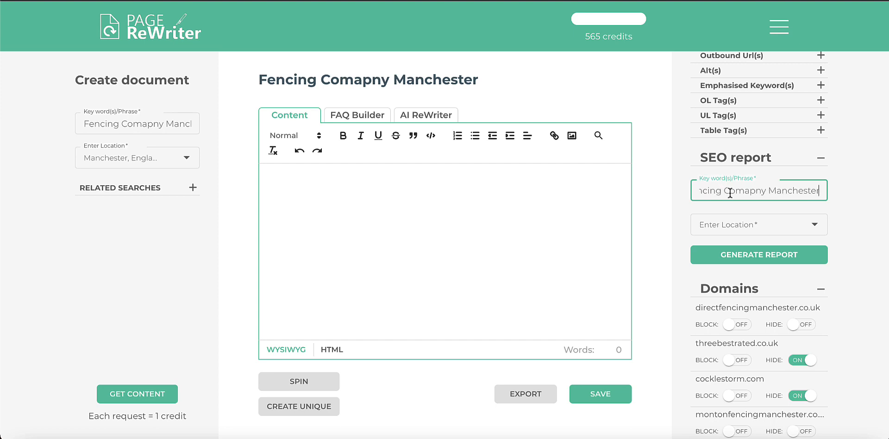
pyautogui.write('Manchester')
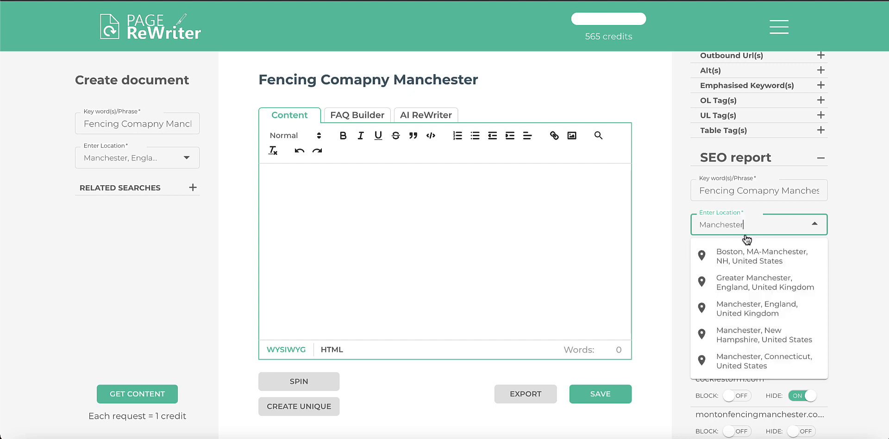
pyautogui.click(759, 308)
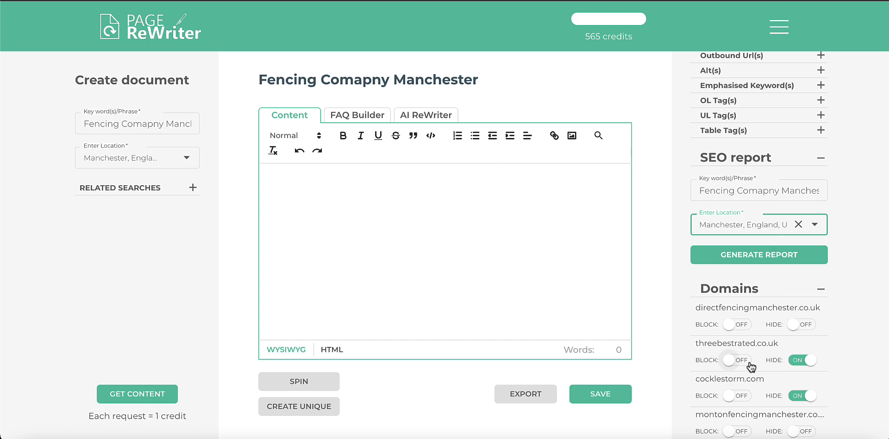
pyautogui.click(758, 255)
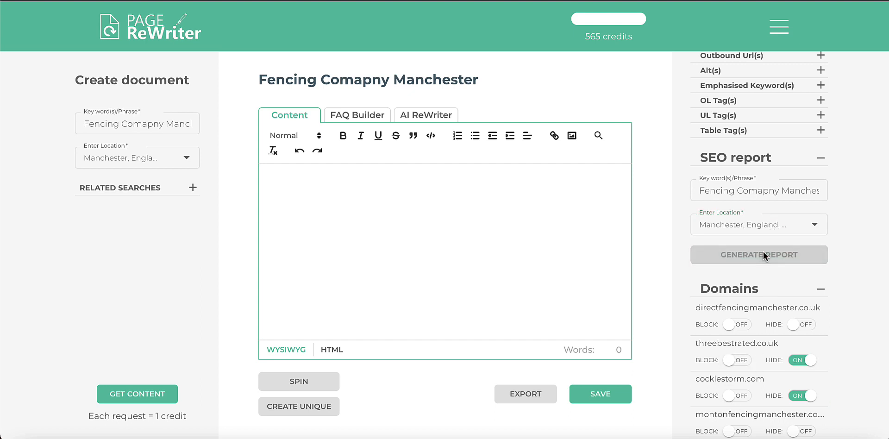
pyautogui.click(758, 254)
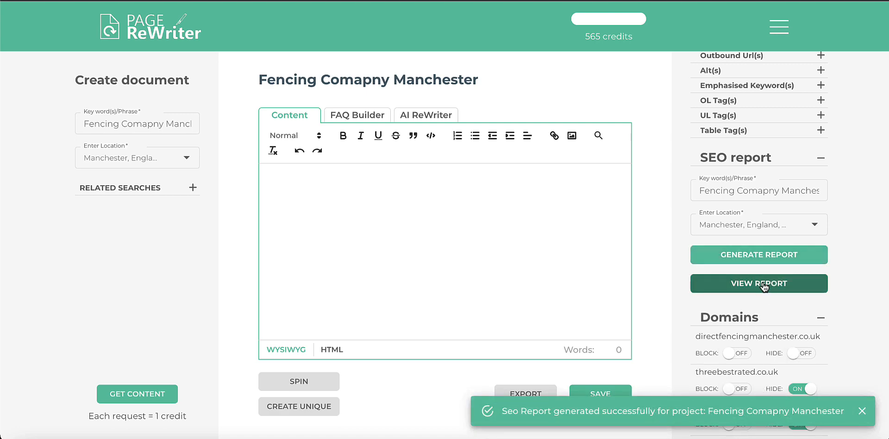
# Open the fencing SEO report and select the analysed domain names.
pyautogui.click(759, 283)
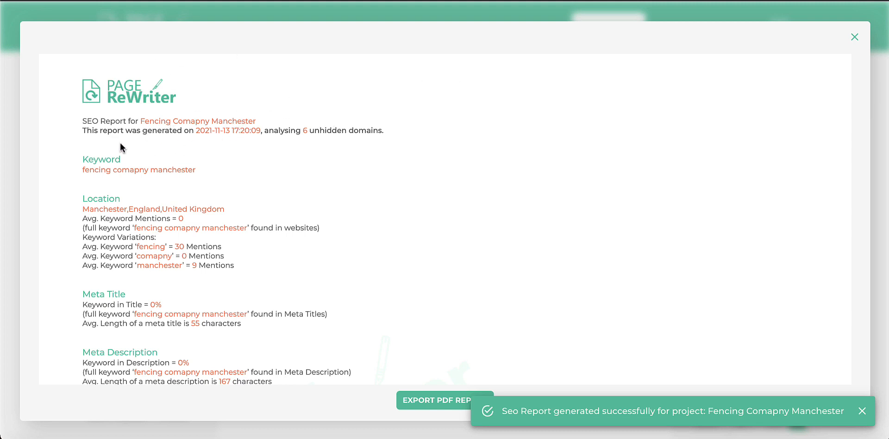
pyautogui.moveTo(214, 145)
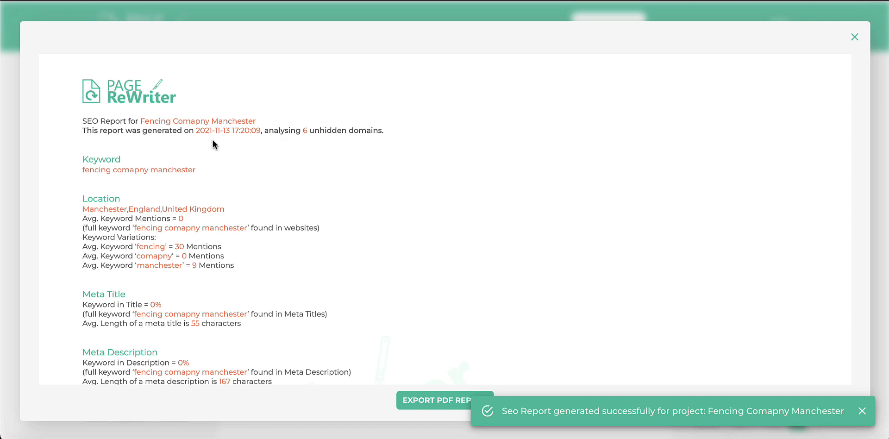
pyautogui.scroll(-3)
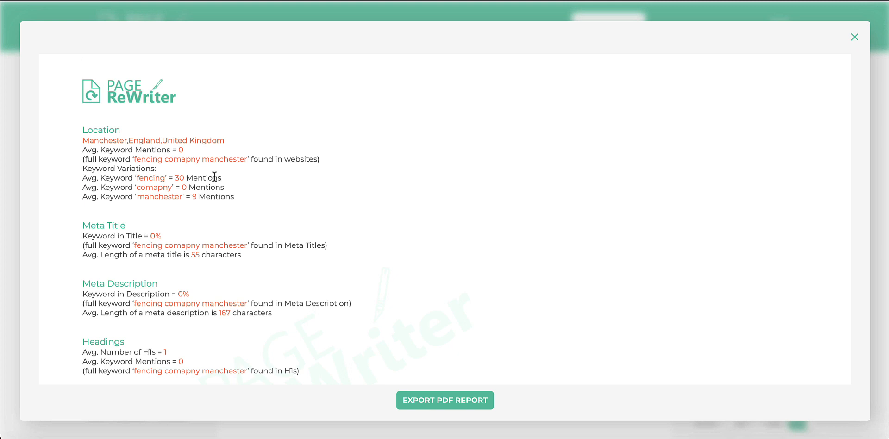
pyautogui.moveTo(199, 164)
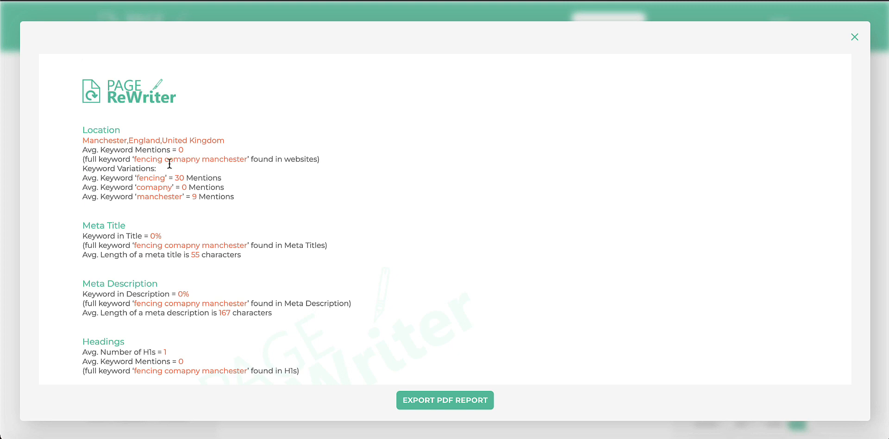
pyautogui.moveTo(126, 178)
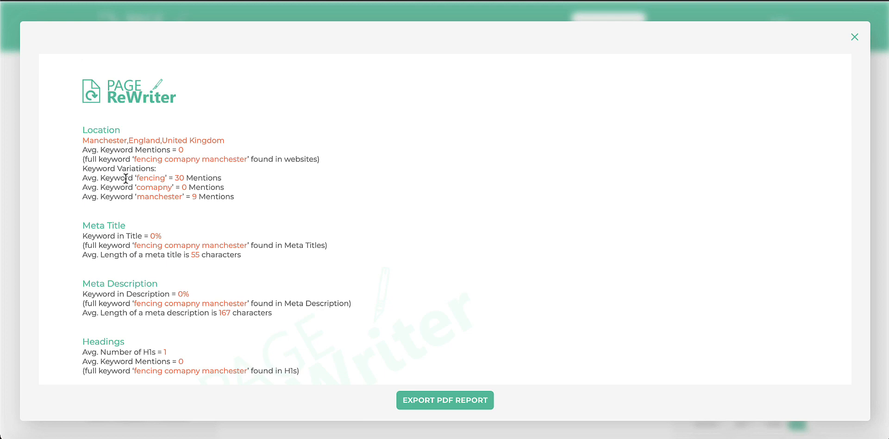
pyautogui.moveTo(174, 177)
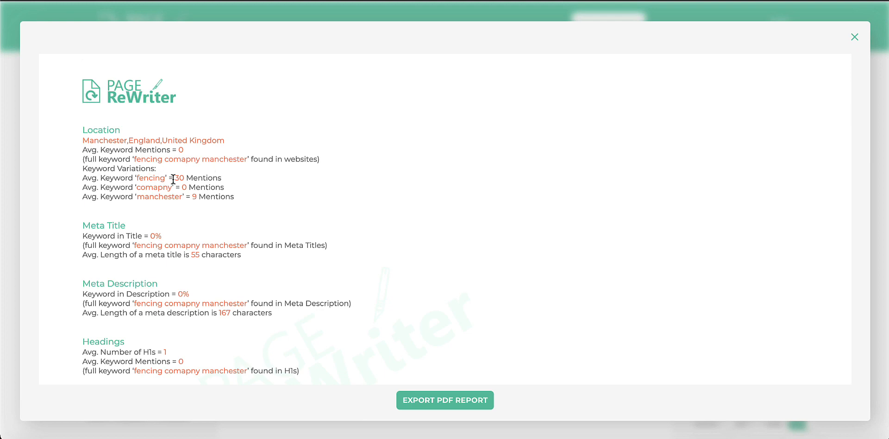
pyautogui.scroll(-3)
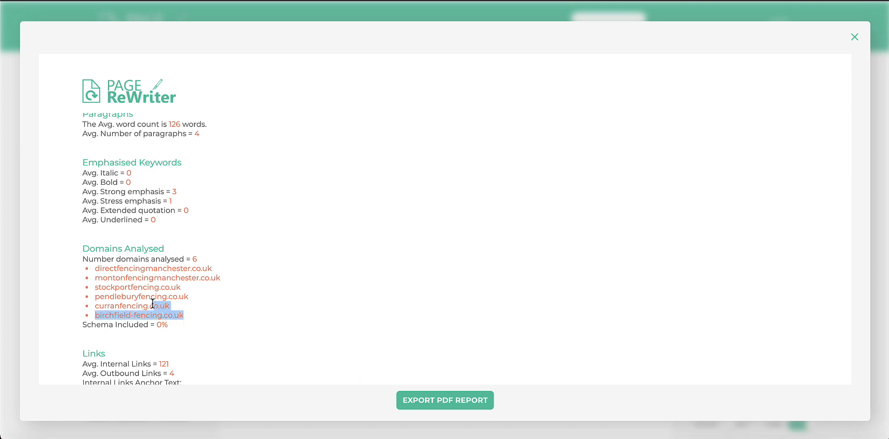
pyautogui.moveTo(148, 305); pyautogui.dragTo(91, 267)
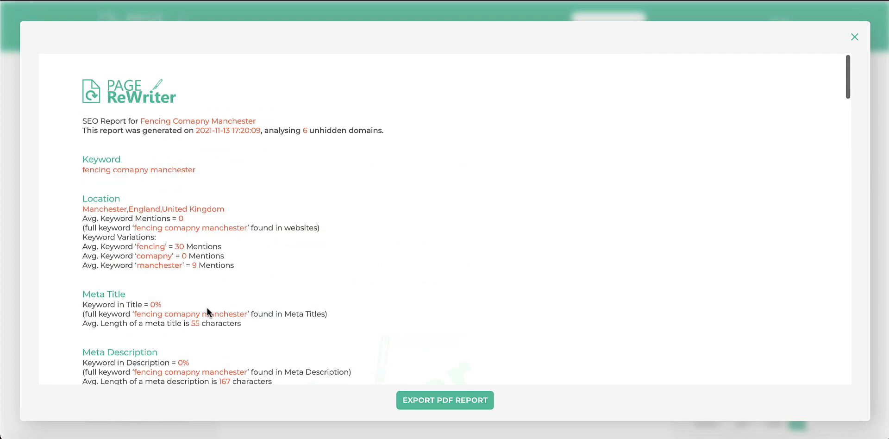
pyautogui.moveTo(290, 315)
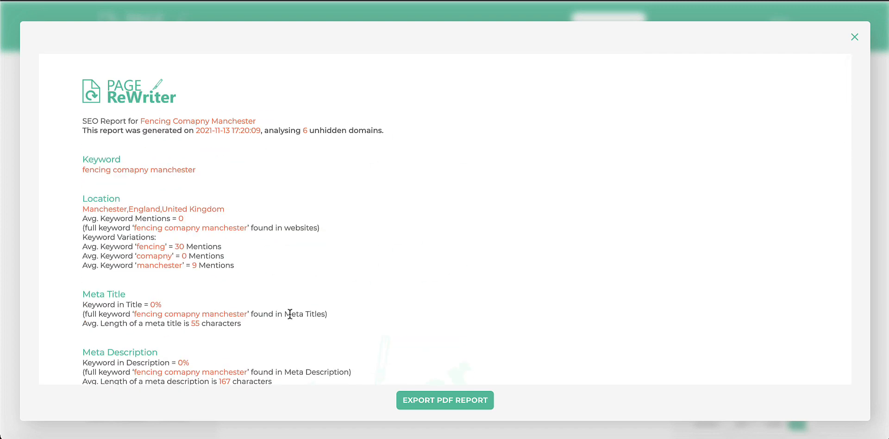
pyautogui.moveTo(221, 272)
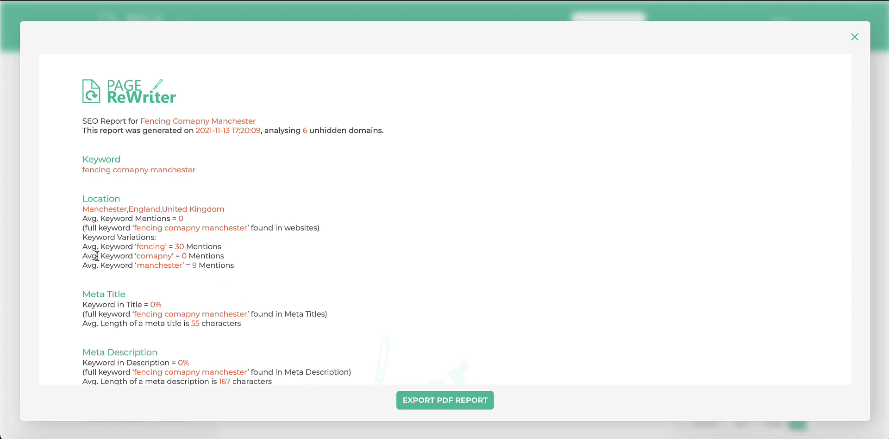
pyautogui.moveTo(173, 247)
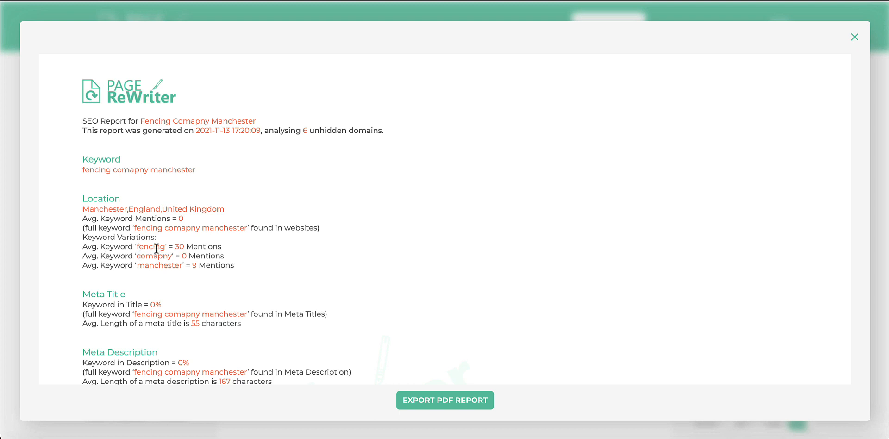
pyautogui.moveTo(232, 254)
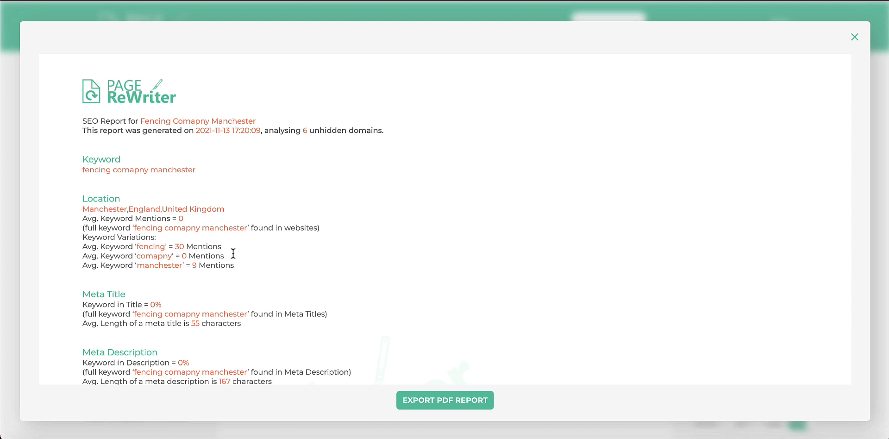
# Scroll through the links, images and alt text statistics, then close the report.
pyautogui.scroll(-3)
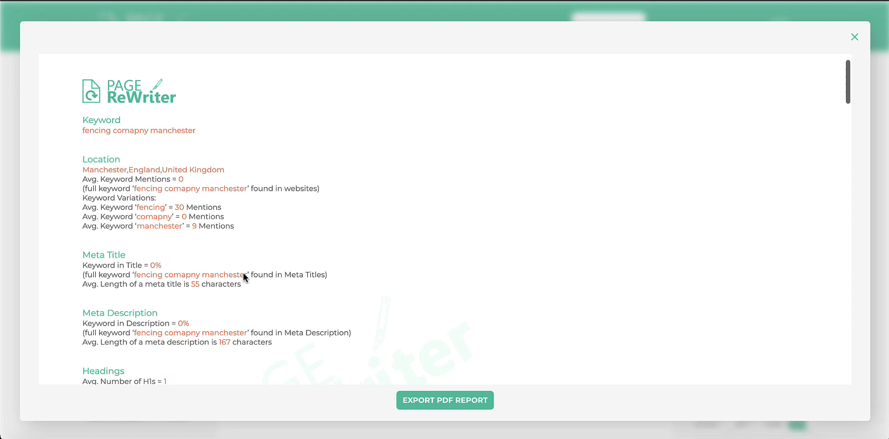
pyautogui.scroll(-3)
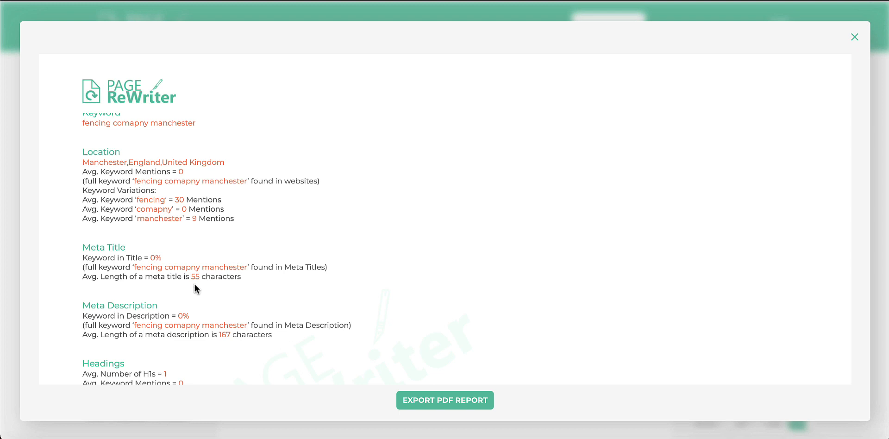
pyautogui.scroll(-3)
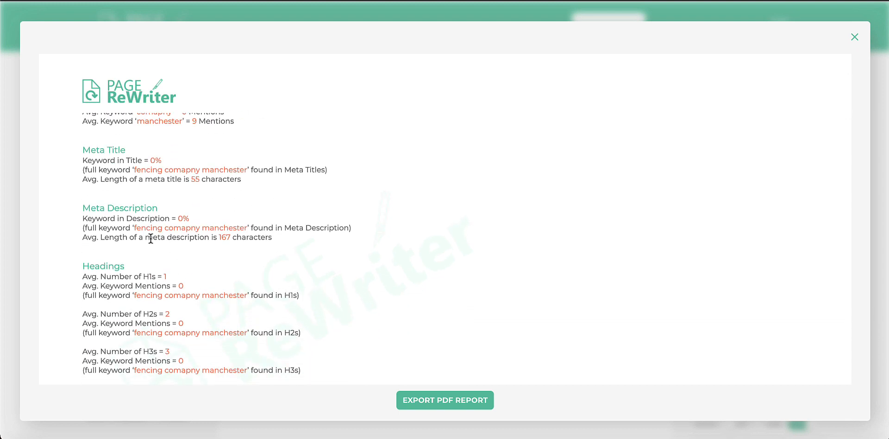
pyautogui.scroll(-3)
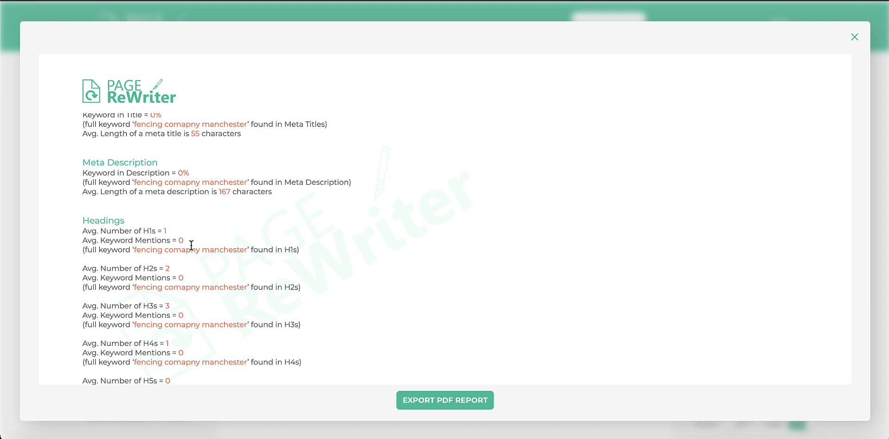
pyautogui.scroll(-3)
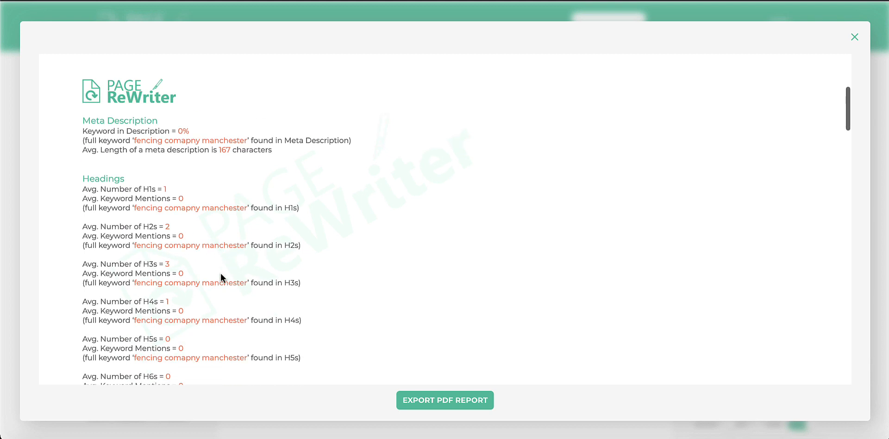
pyautogui.scroll(-3)
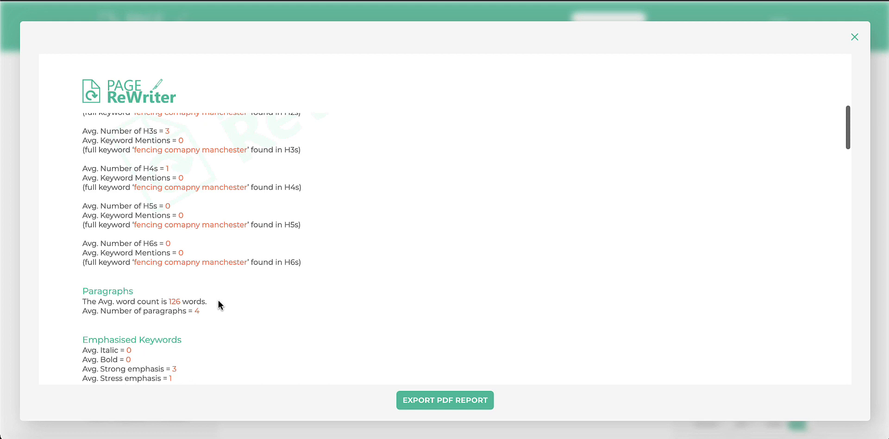
pyautogui.scroll(-3)
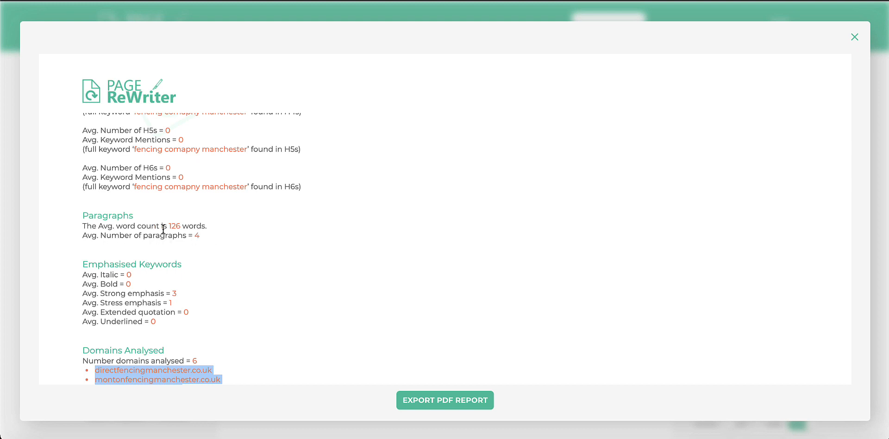
pyautogui.moveTo(228, 226)
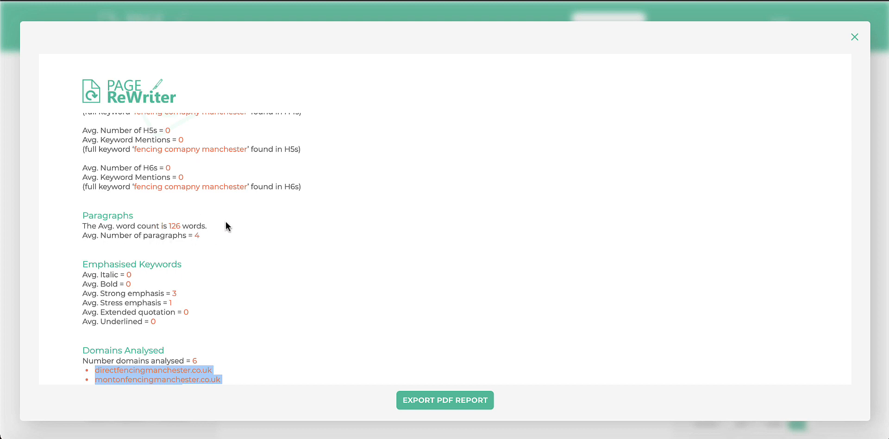
pyautogui.moveTo(163, 232)
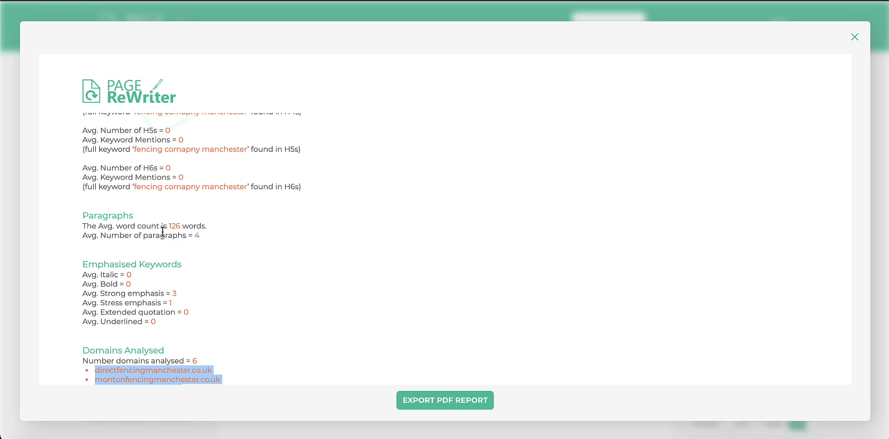
pyautogui.scroll(-3)
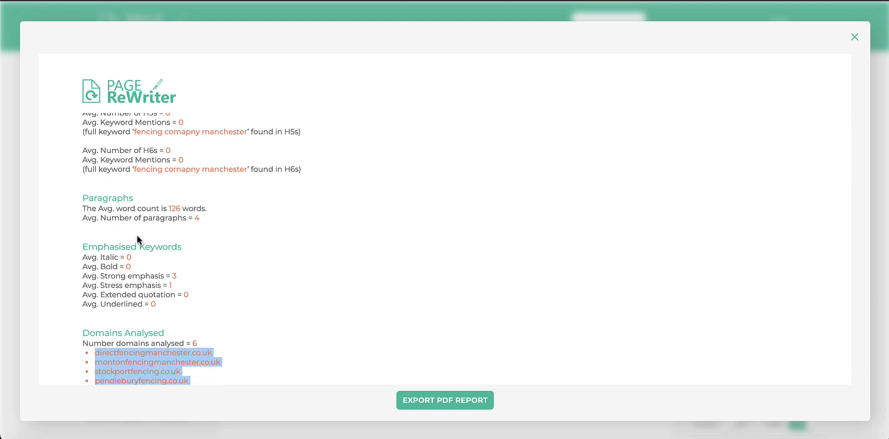
pyautogui.scroll(-3)
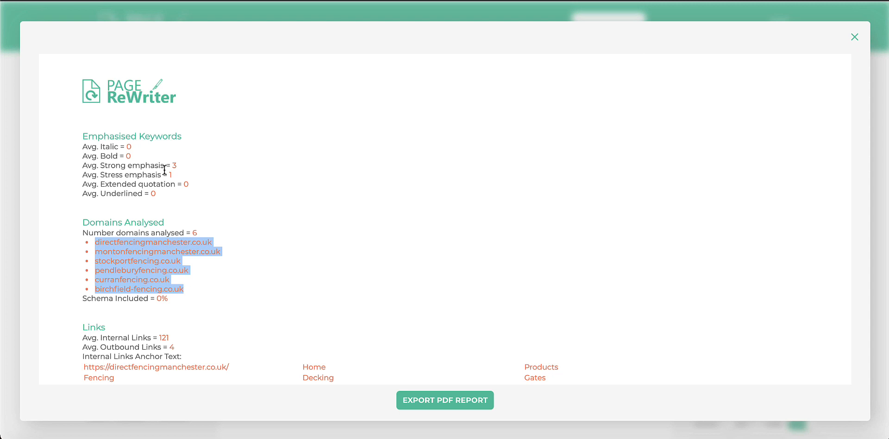
pyautogui.moveTo(154, 166)
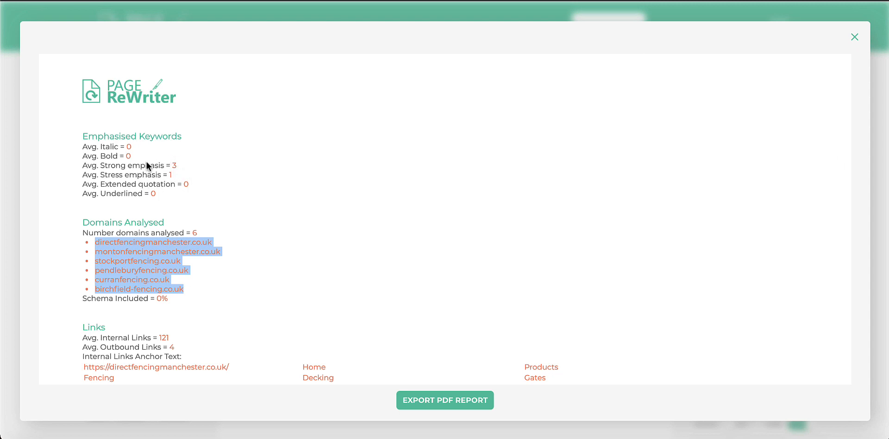
pyautogui.scroll(-3)
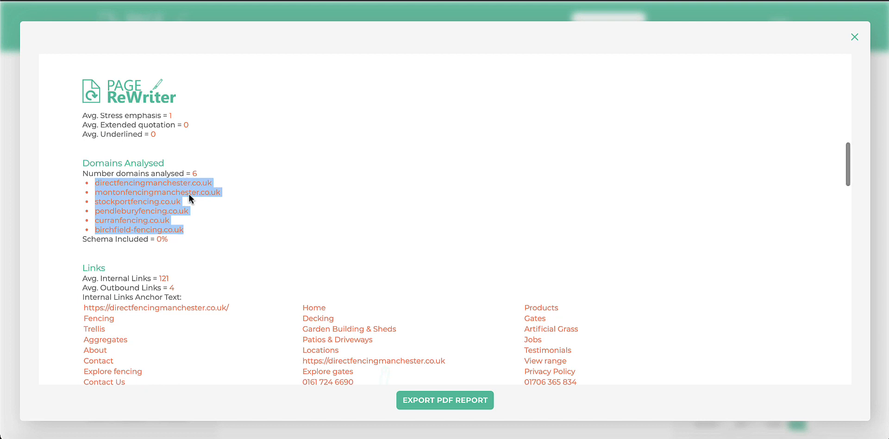
pyautogui.scroll(-3)
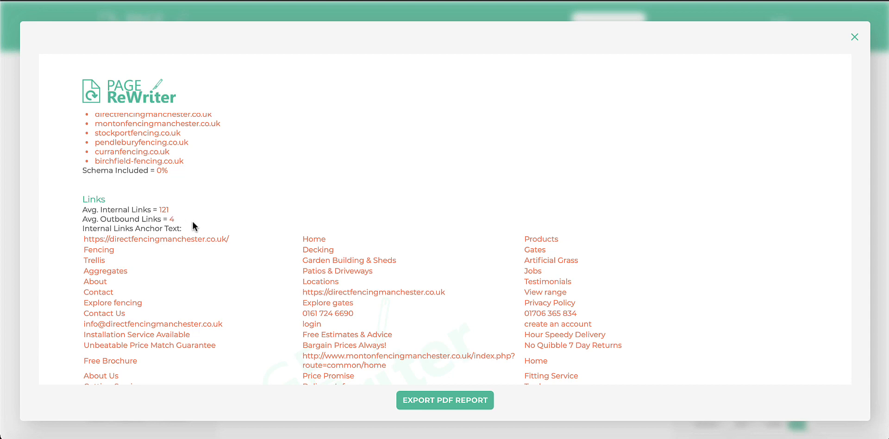
pyautogui.scroll(-3)
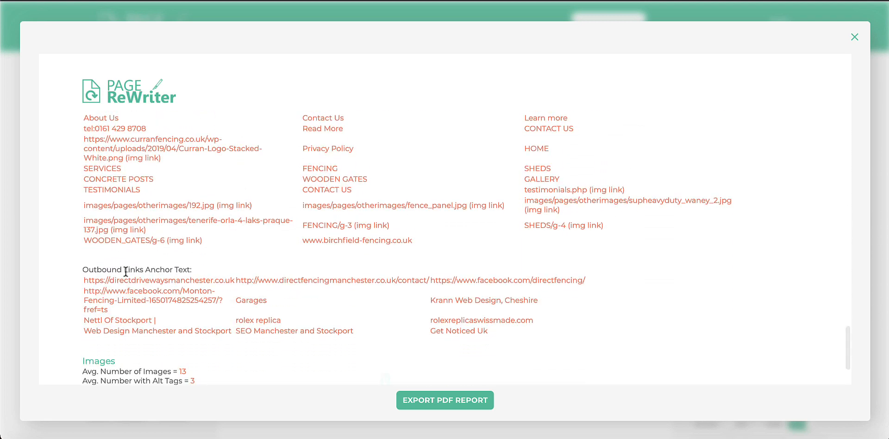
pyautogui.scroll(-3)
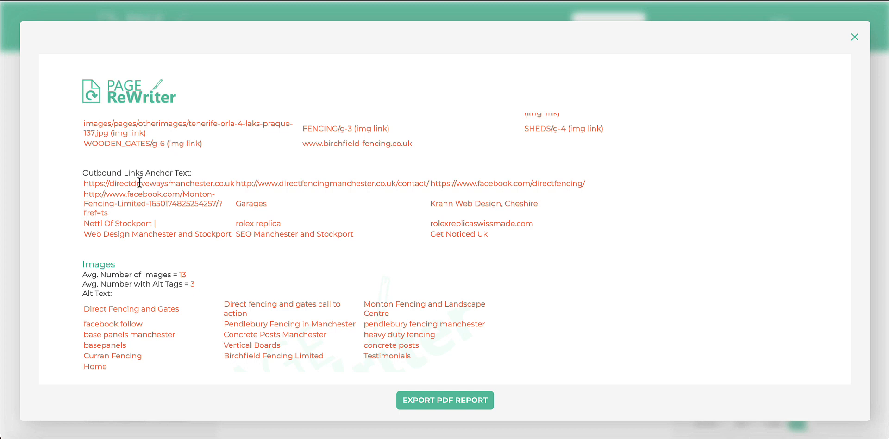
pyautogui.moveTo(119, 205)
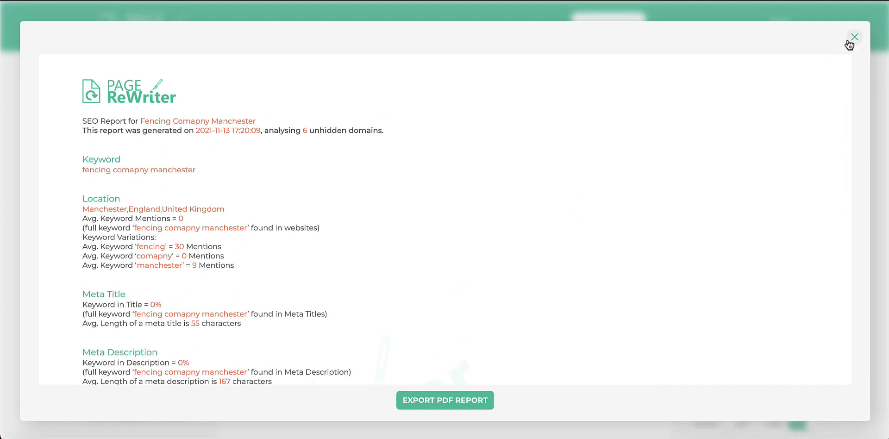
pyautogui.click(853, 37)
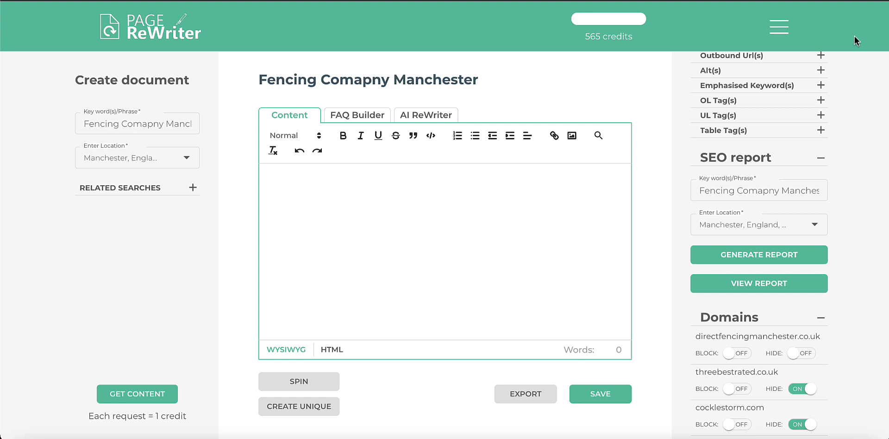
# Replace the keyword phrase with 'Locksmith Manchester' and fetch fresh competitor content.
pyautogui.click(137, 123)
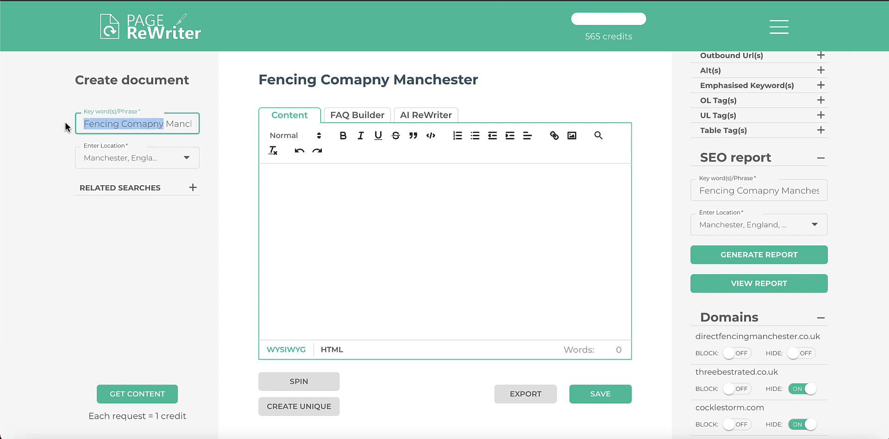
pyautogui.write('Locksmith Manchester')
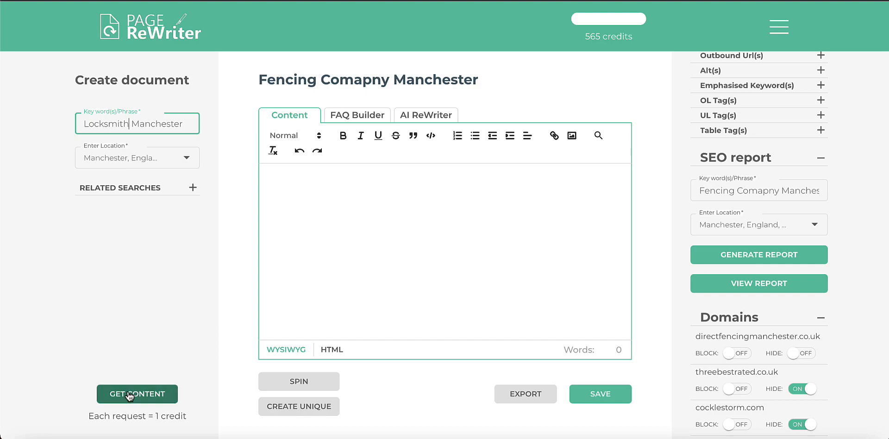
pyautogui.click(136, 394)
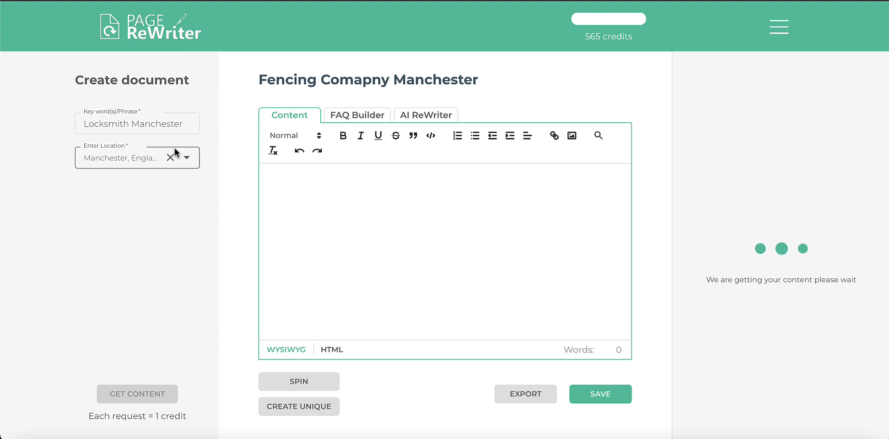
pyautogui.tripleClick(137, 123)
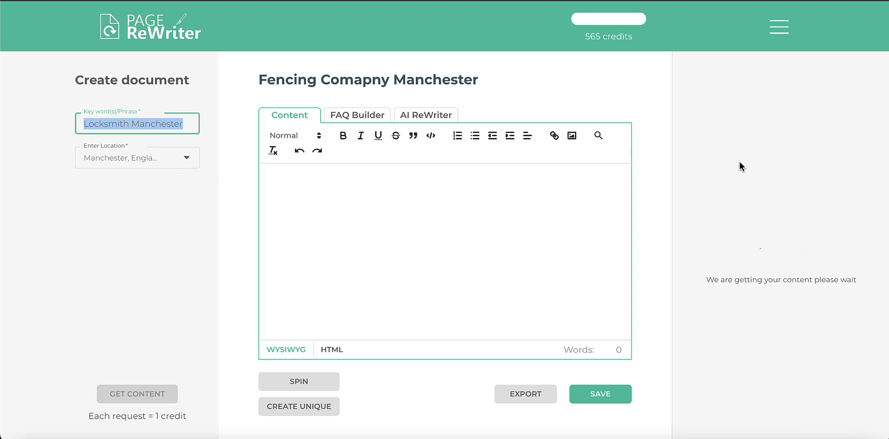
pyautogui.click(137, 393)
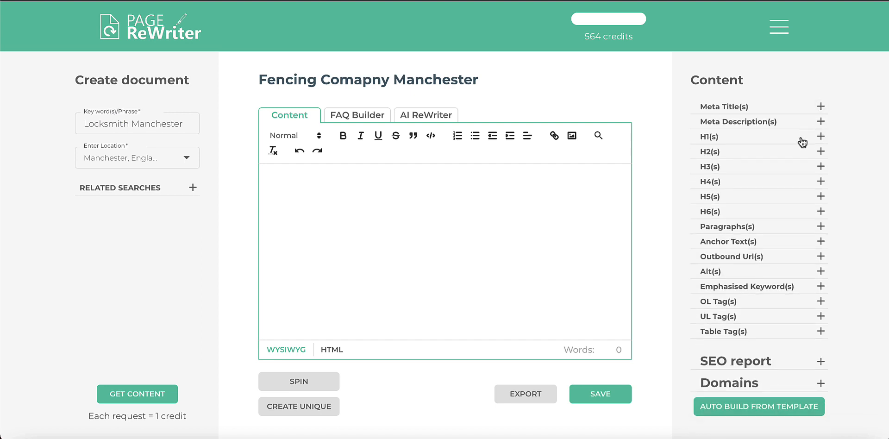
pyautogui.moveTo(798, 374)
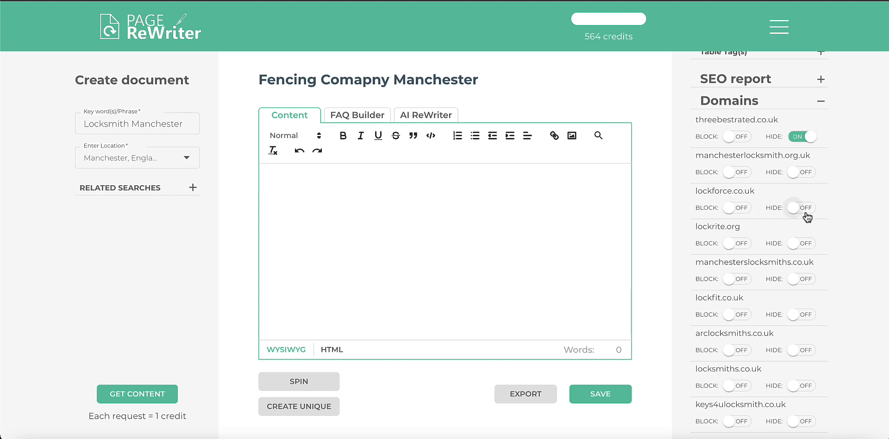
# Hide lockforce.co.uk, lockrite.org, lockfit.co.uk and locksmiths.co.uk in the competitor domains.
pyautogui.click(801, 244)
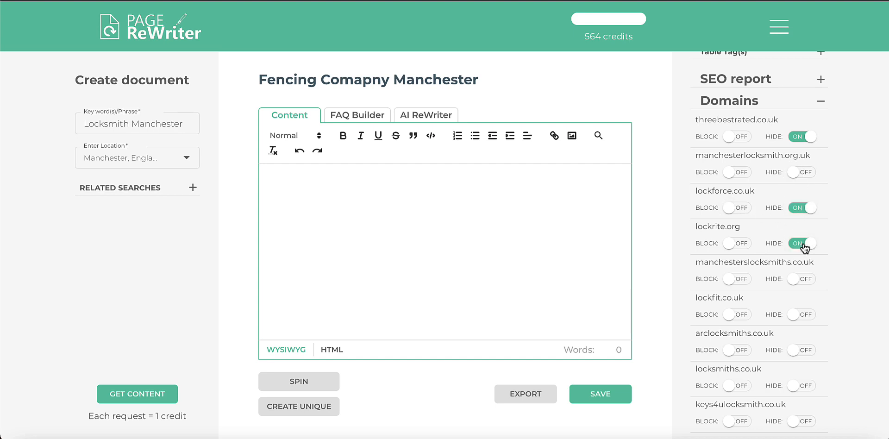
pyautogui.scroll(-3)
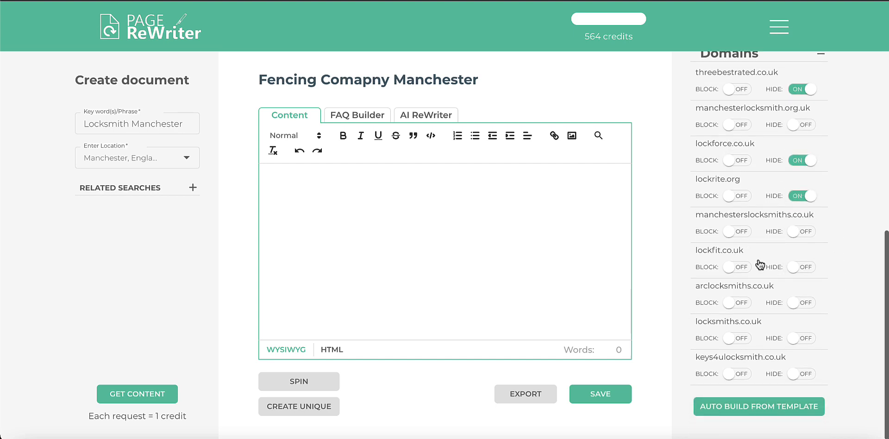
pyautogui.click(802, 267)
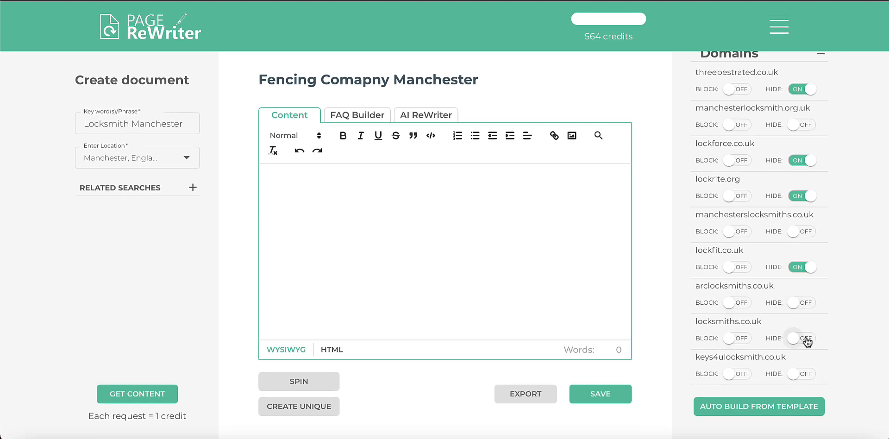
pyautogui.click(802, 338)
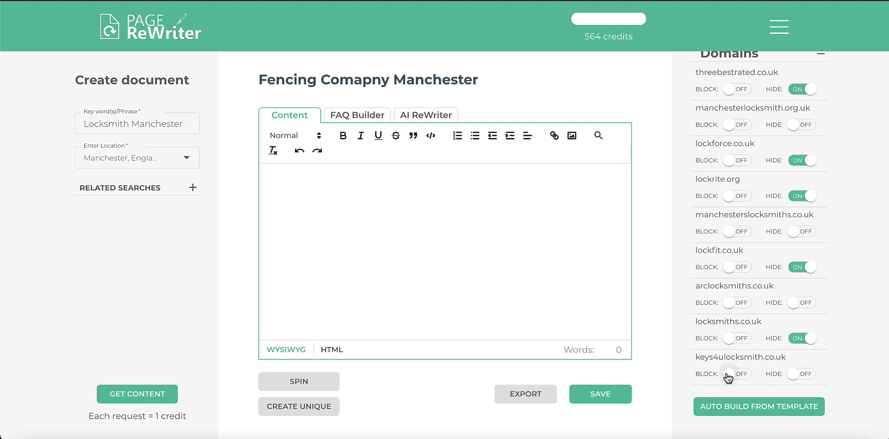
pyautogui.scroll(-3)
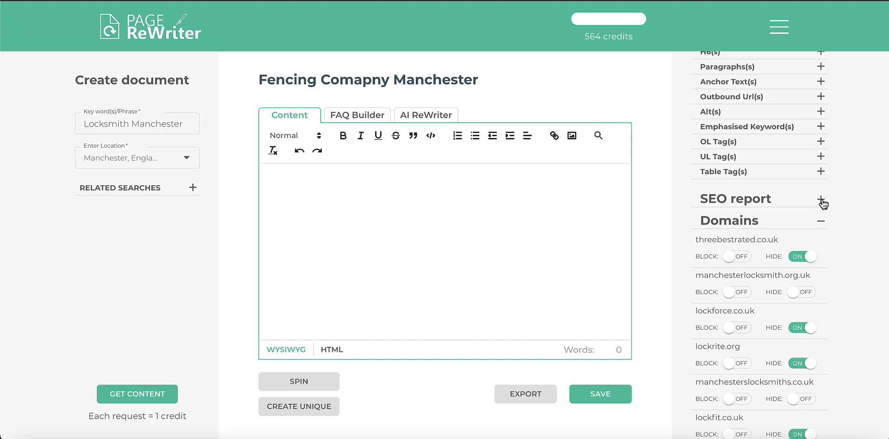
# Generate a 'Locksmith Manchester' report for Manchester, New Hampshire and view it.
pyautogui.click(820, 202)
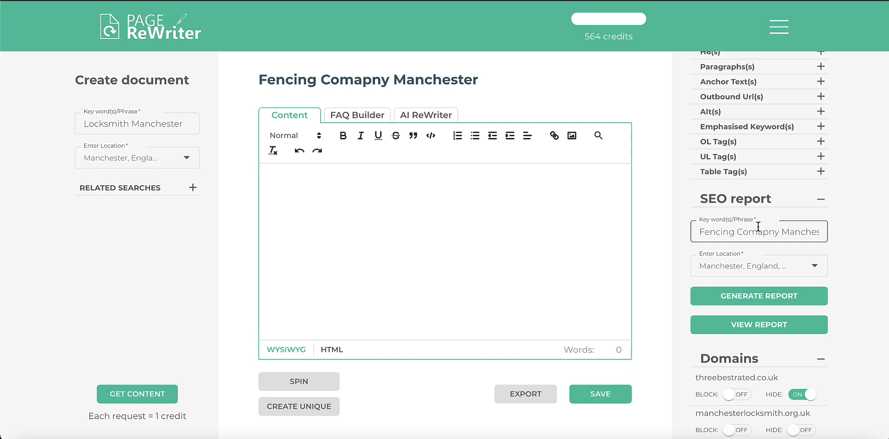
pyautogui.write('Locksmith Manchester')
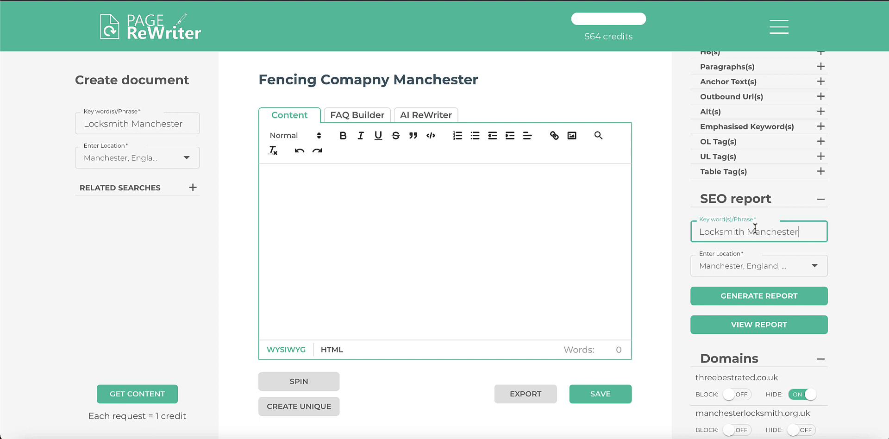
pyautogui.click(754, 265)
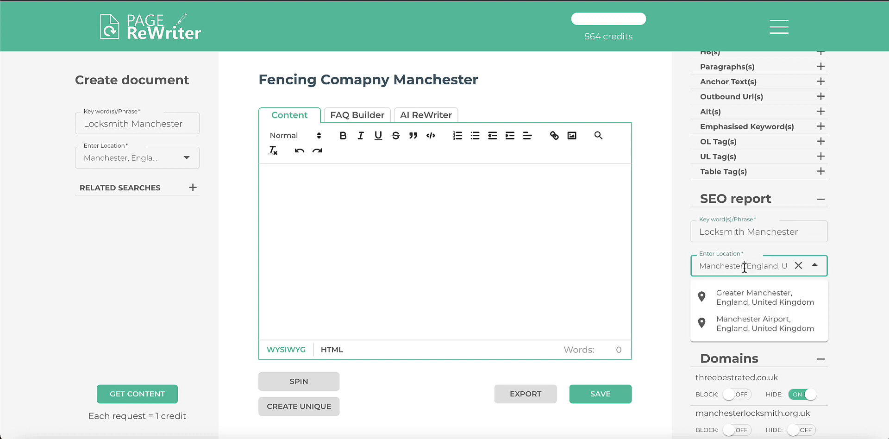
pyautogui.write('manchester')
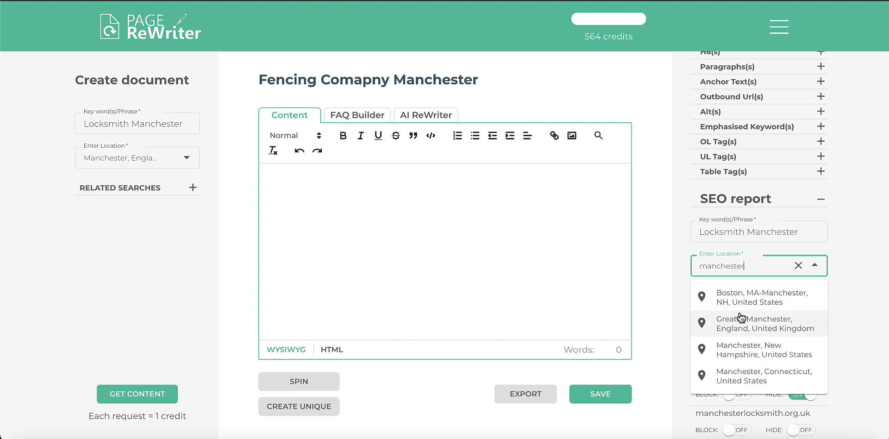
pyautogui.click(764, 350)
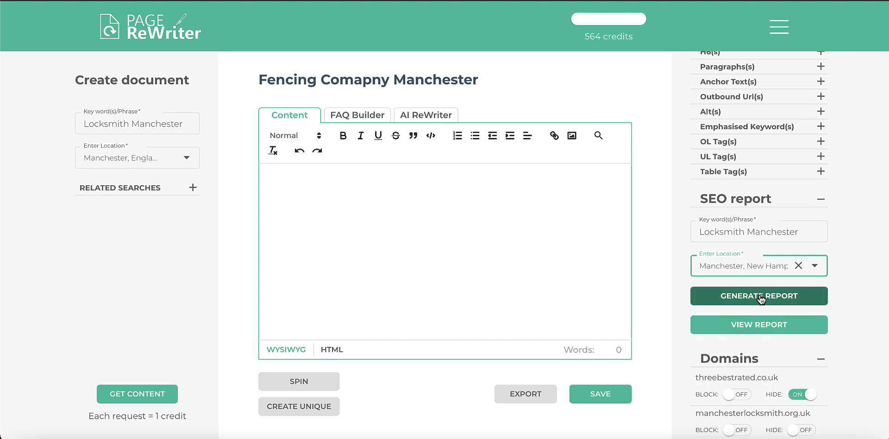
pyautogui.click(758, 295)
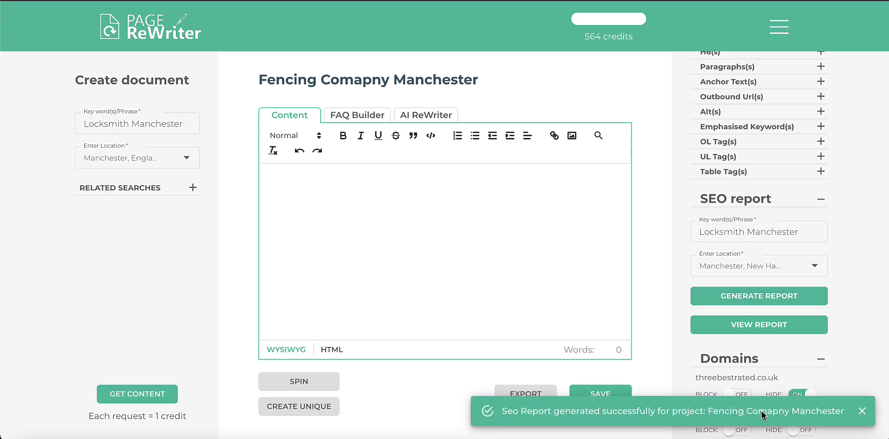
pyautogui.click(759, 324)
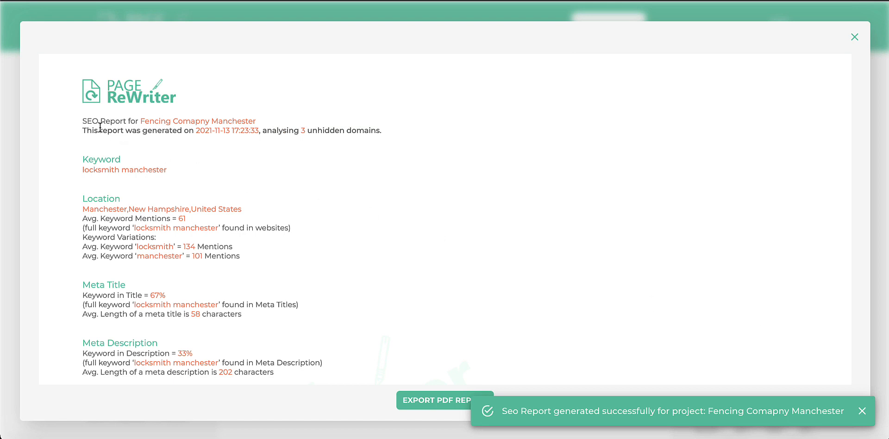
pyautogui.moveTo(375, 115)
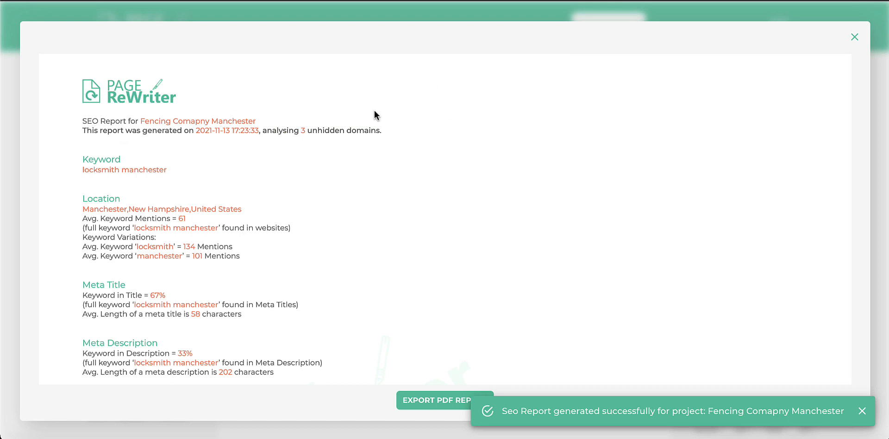
pyautogui.moveTo(857, 34)
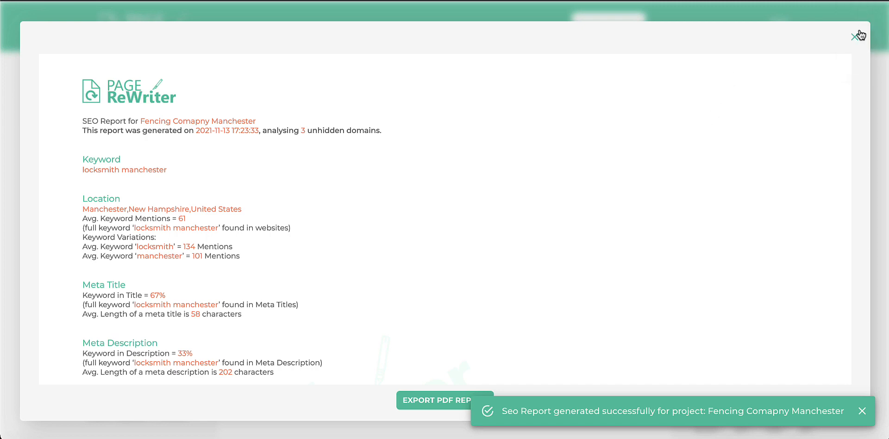
# Close the locksmith manchester report viewer and reopen the report.
pyautogui.click(859, 34)
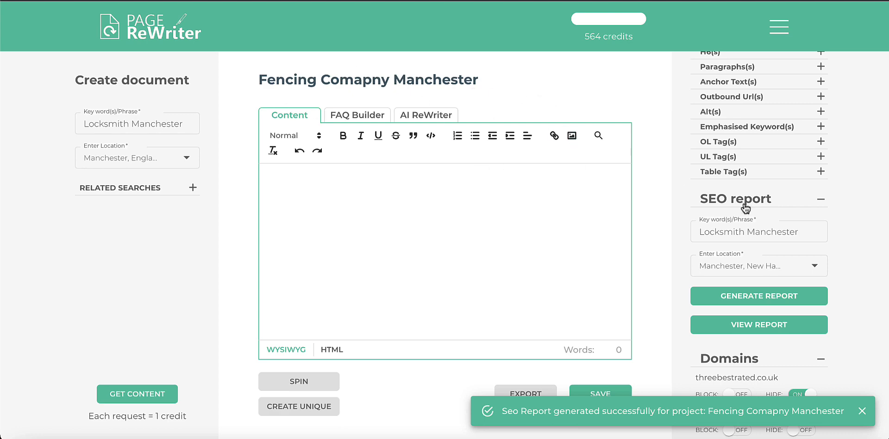
pyautogui.click(758, 325)
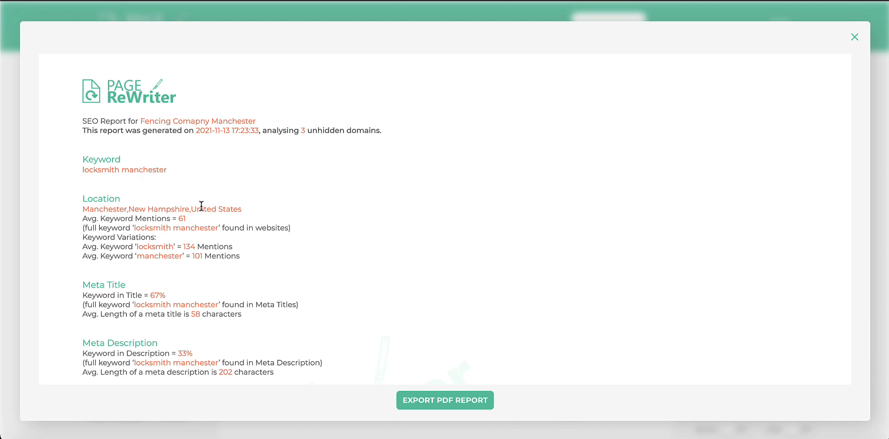
pyautogui.moveTo(283, 210)
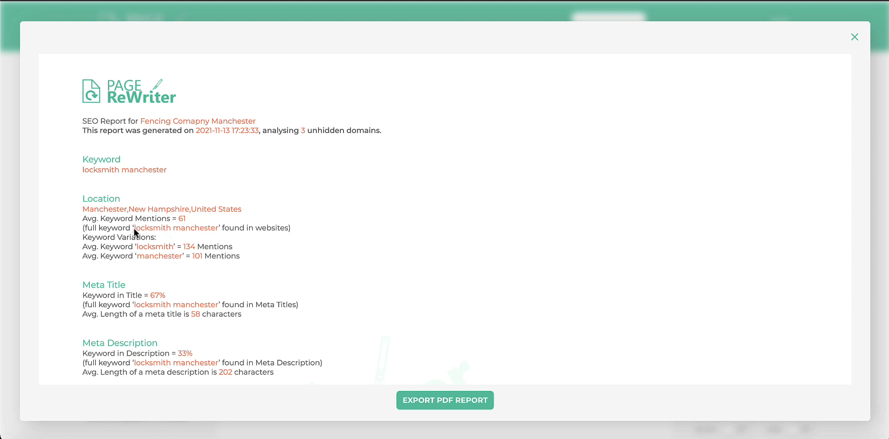
pyautogui.moveTo(137, 244)
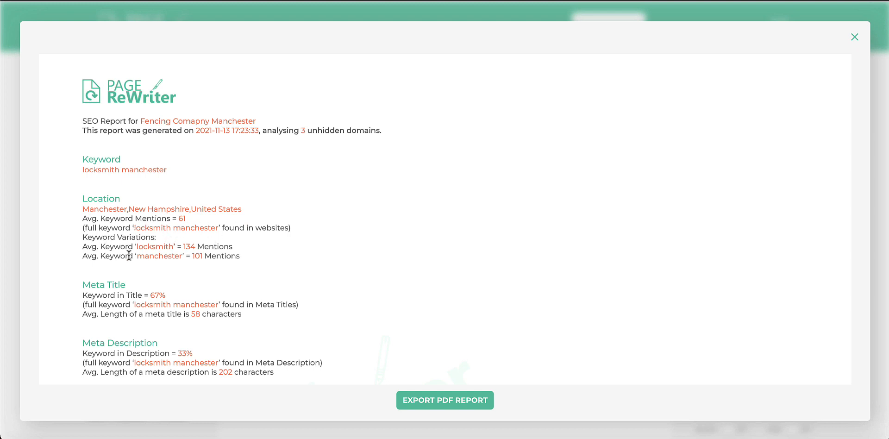
# Scroll the report from keyword and meta stats down to headings (1 H1, 19 H2s, 5 H3s).
pyautogui.scroll(-3)
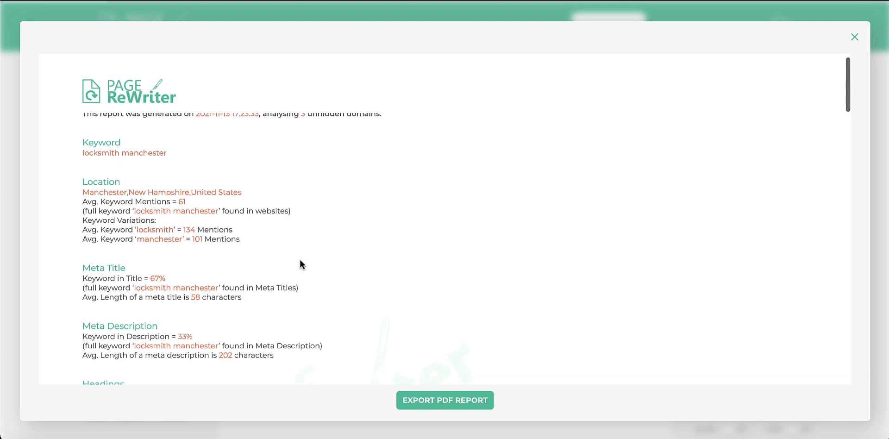
pyautogui.scroll(-3)
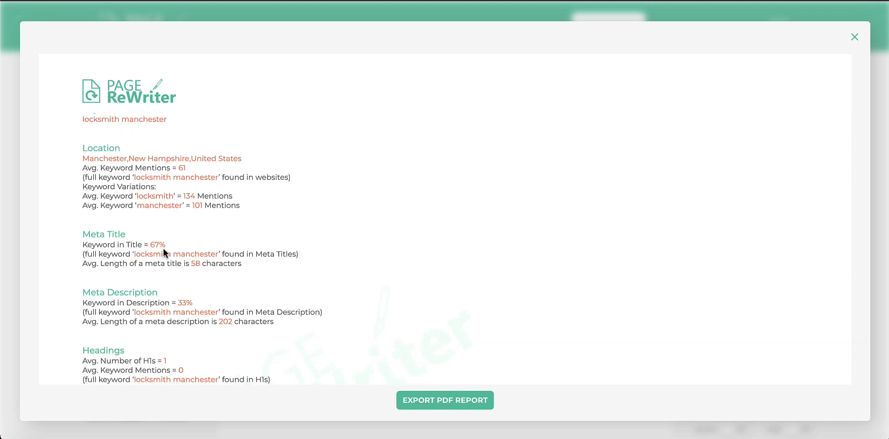
pyautogui.scroll(-3)
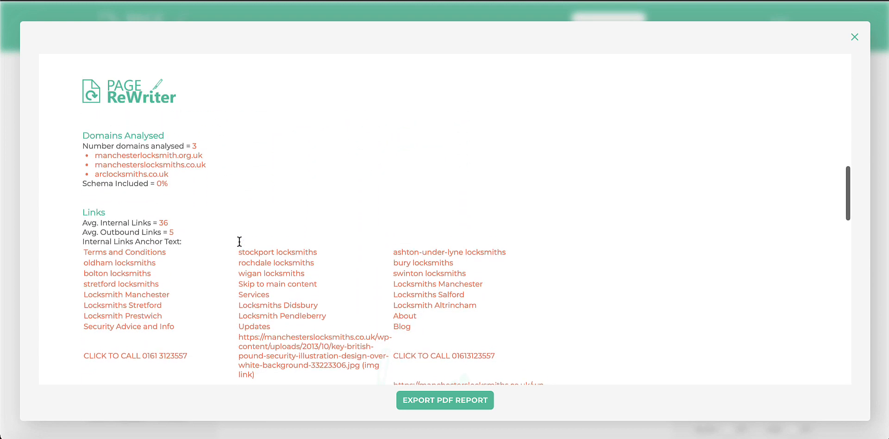
pyautogui.scroll(-3)
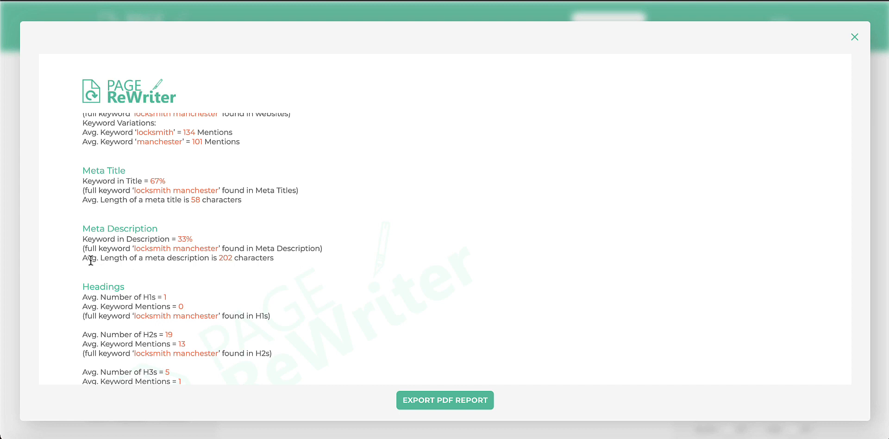
pyautogui.moveTo(306, 270)
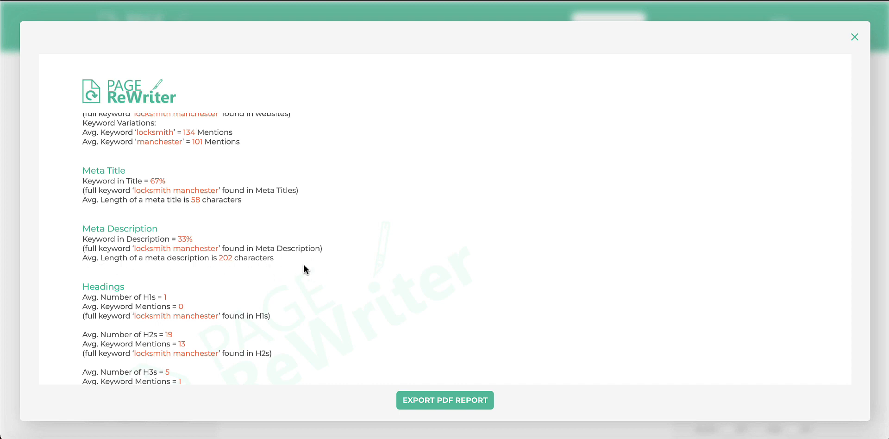
pyautogui.moveTo(177, 215)
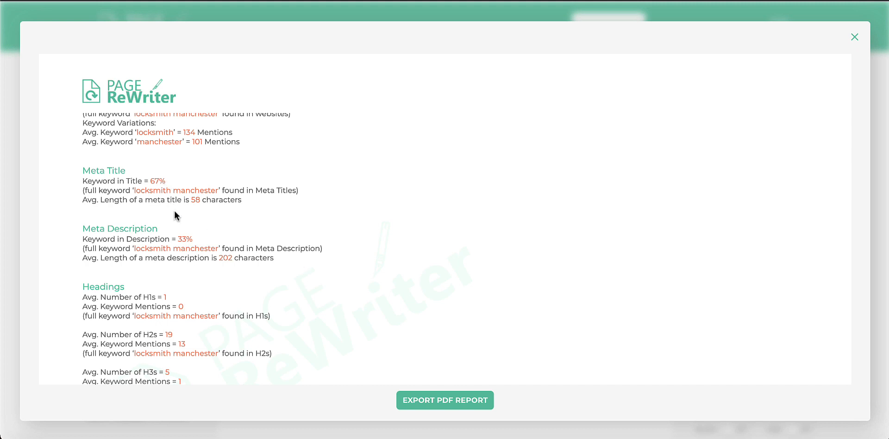
pyautogui.moveTo(163, 240)
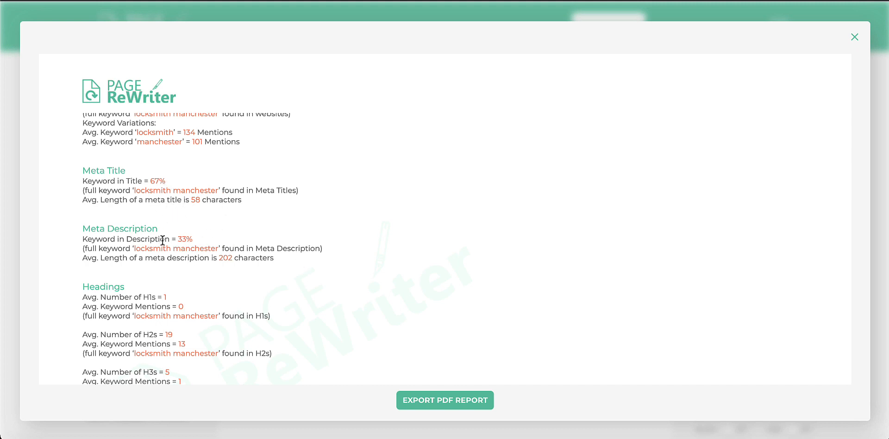
pyautogui.moveTo(151, 216)
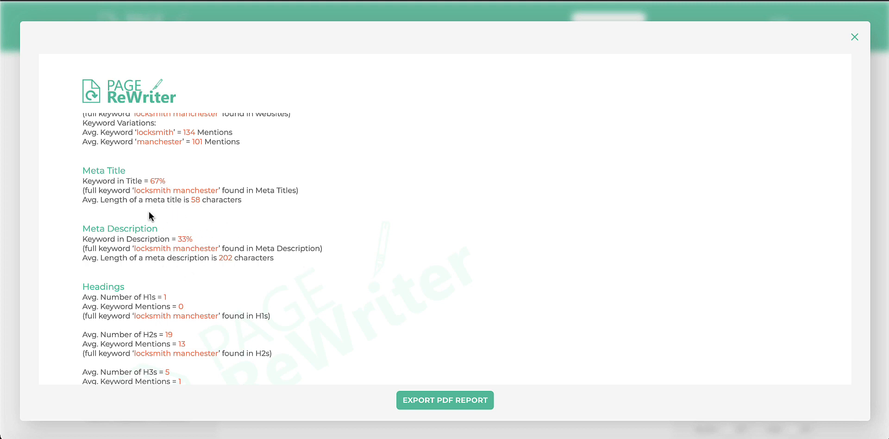
pyautogui.scroll(-3)
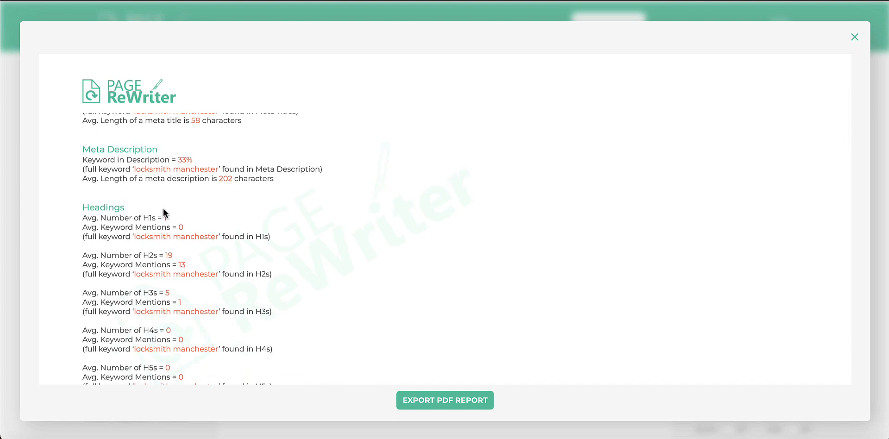
pyautogui.moveTo(114, 253)
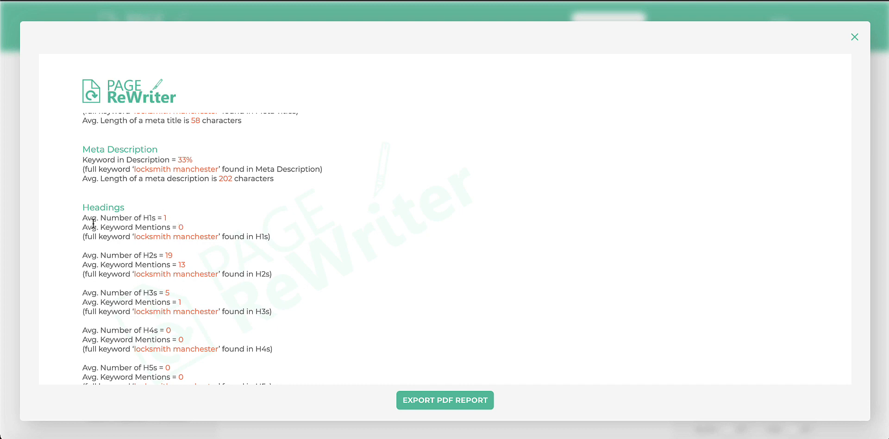
pyautogui.moveTo(96, 217); pyautogui.dragTo(166, 218)
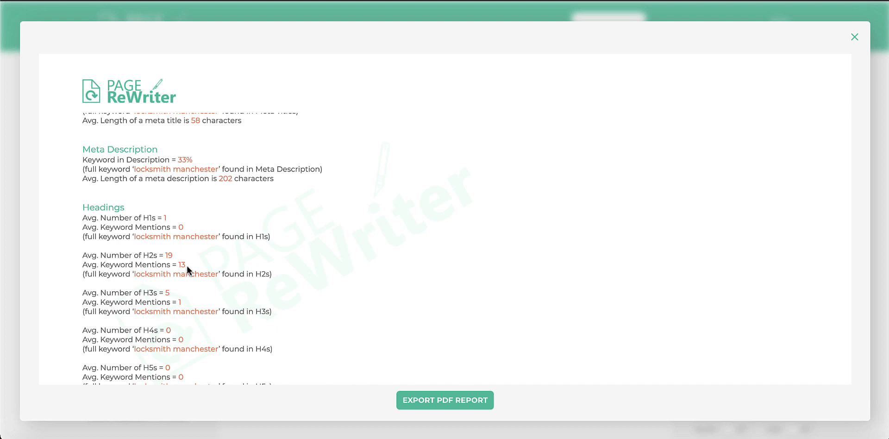
# Scroll down through the Paragraphs, Emphasised Keywords, Domains Analysed, Links and Images sections.
pyautogui.scroll(-3)
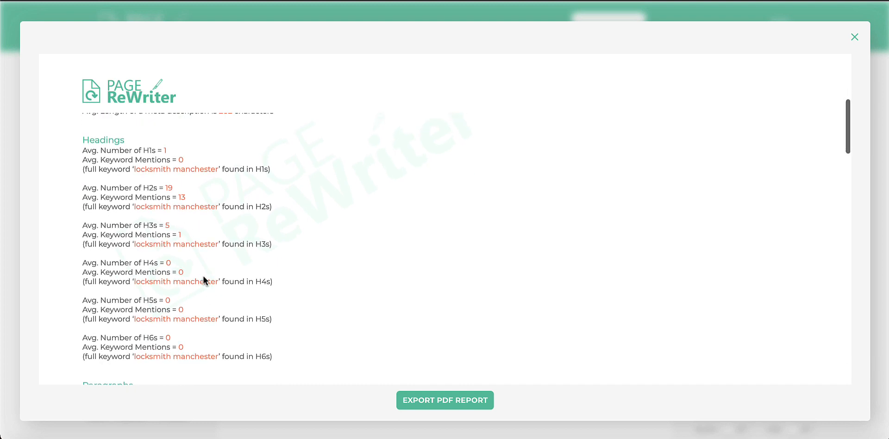
pyautogui.scroll(-3)
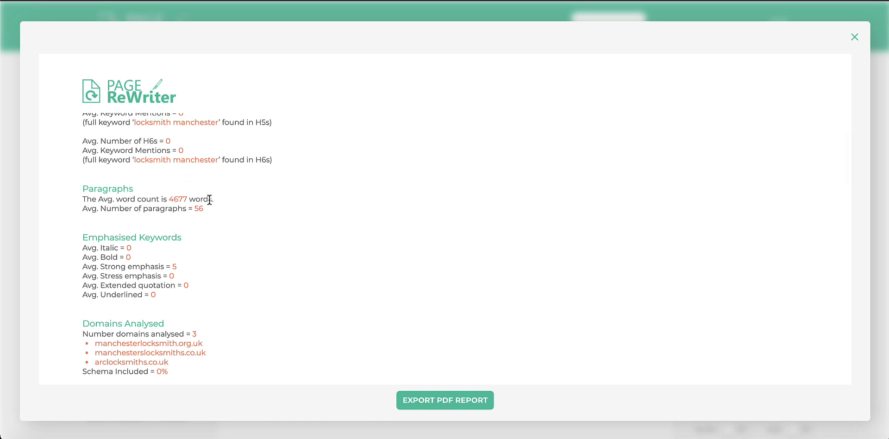
pyautogui.moveTo(202, 223)
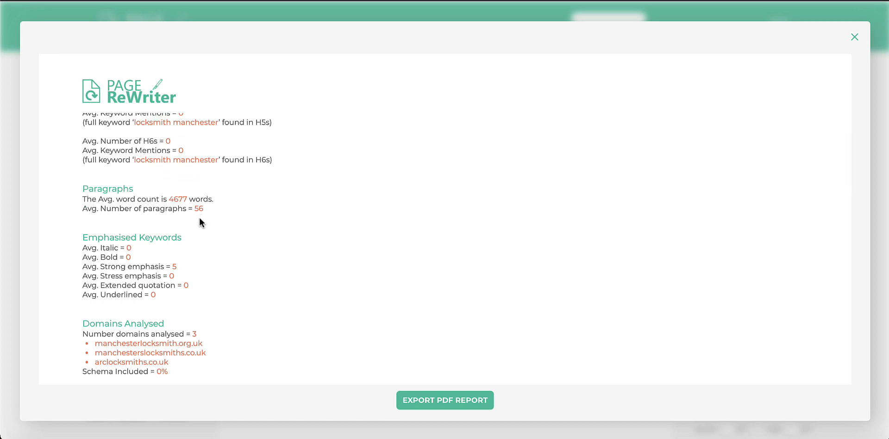
pyautogui.moveTo(237, 229)
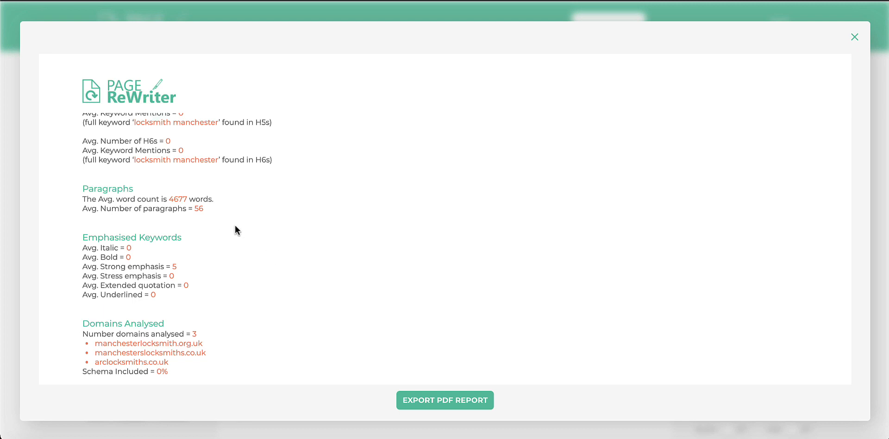
pyautogui.moveTo(205, 262)
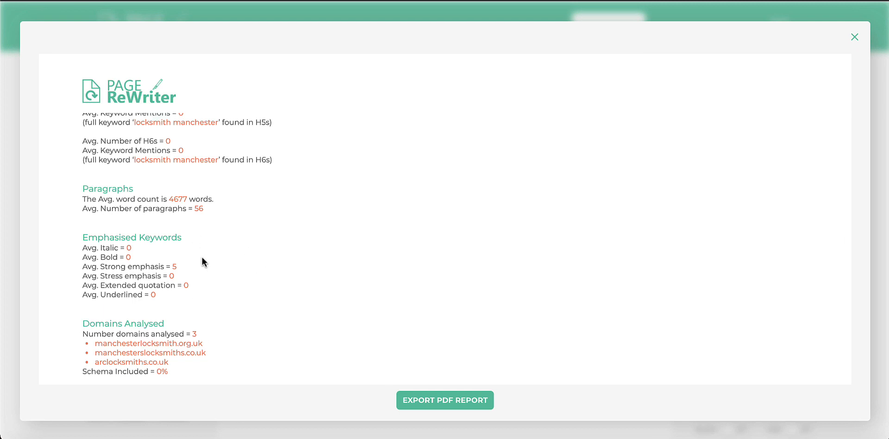
pyautogui.scroll(-3)
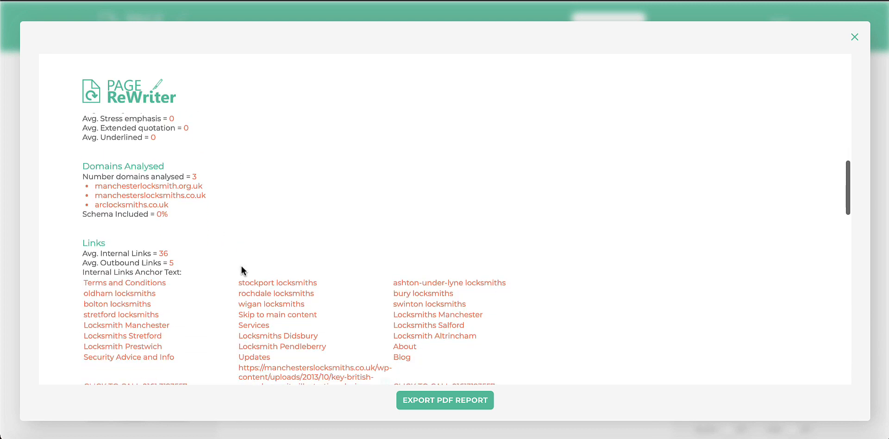
pyautogui.scroll(-3)
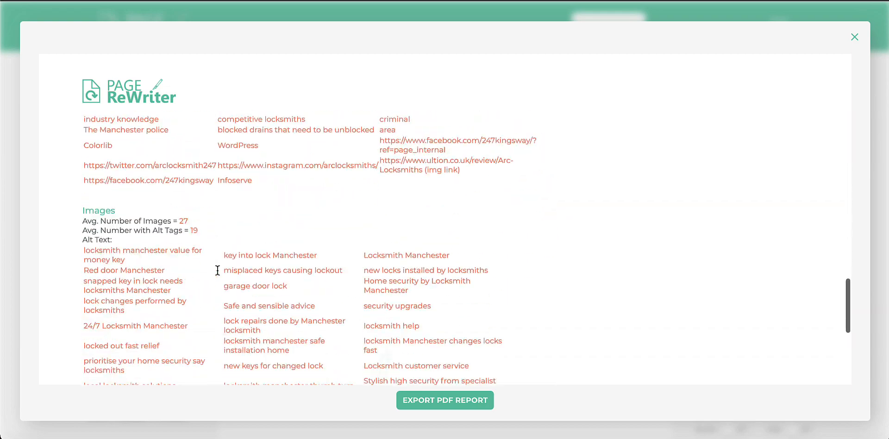
pyautogui.scroll(-3)
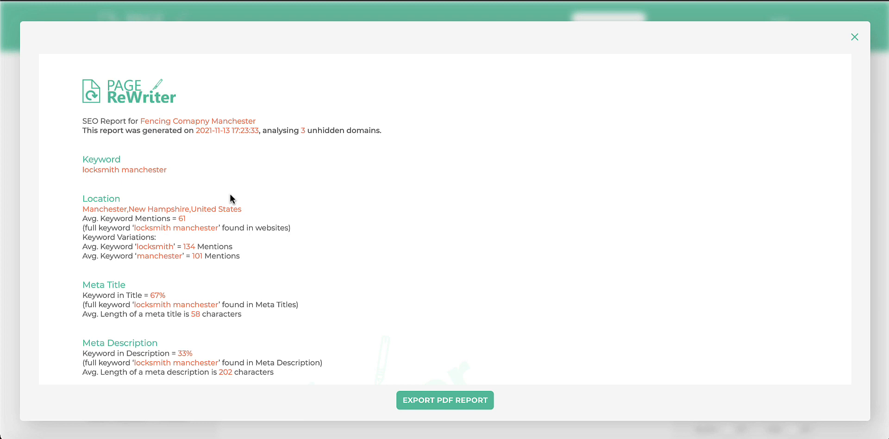
pyautogui.moveTo(452, 159)
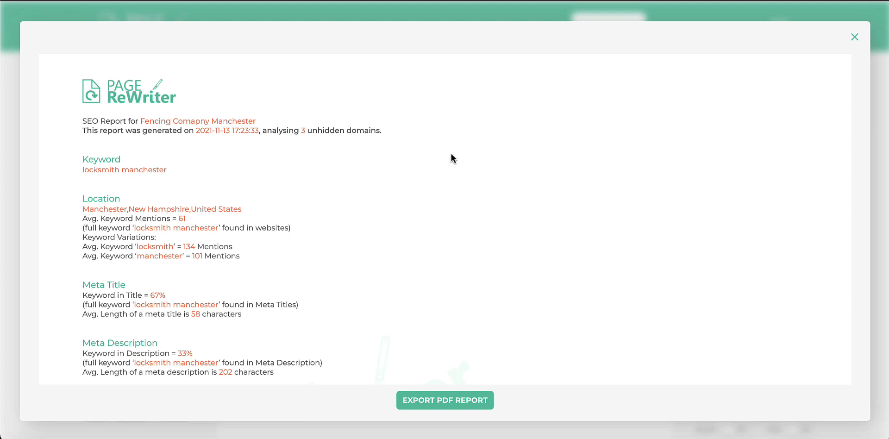
pyautogui.moveTo(855, 37)
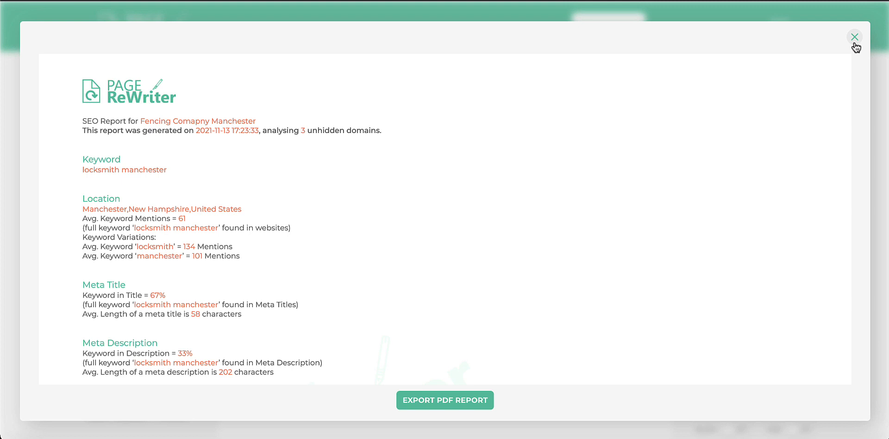
pyautogui.moveTo(644, 99)
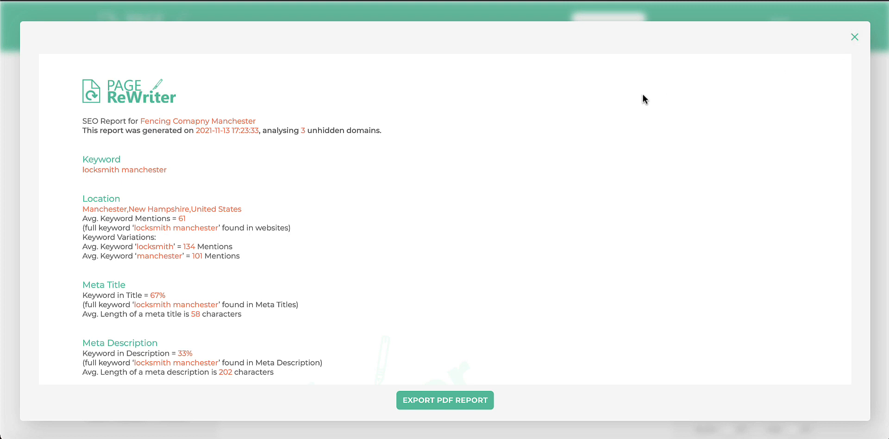